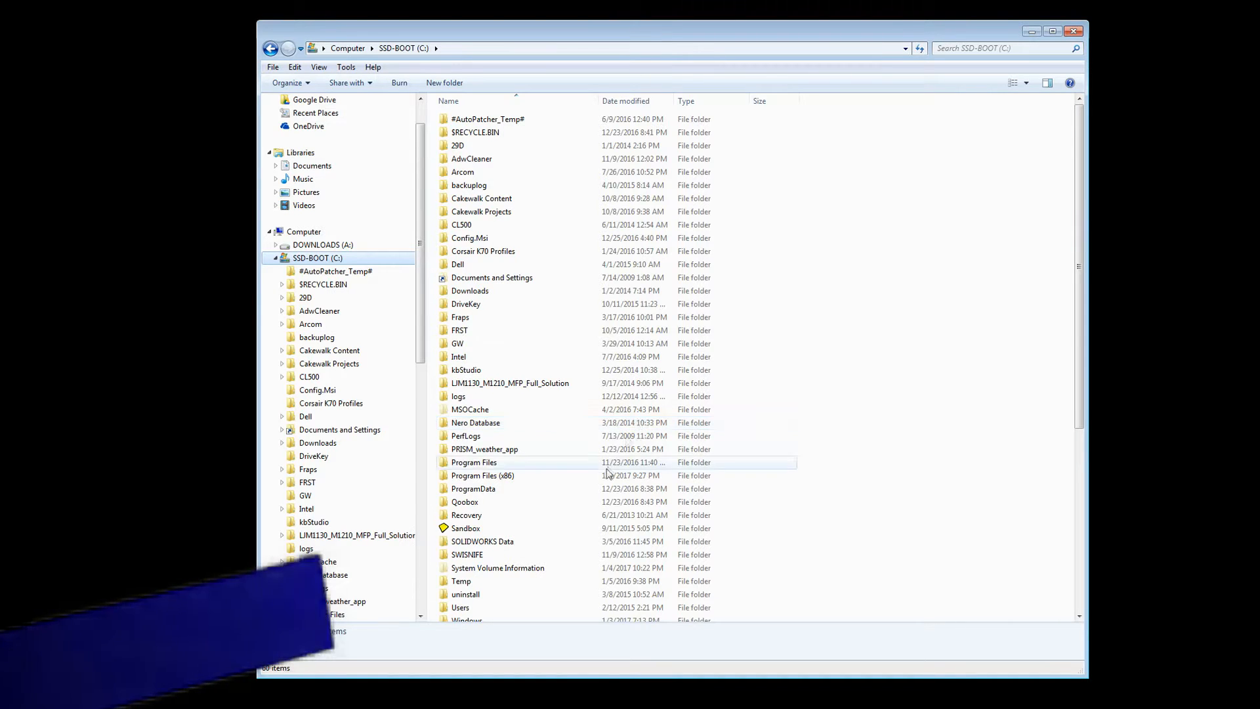
Go from the C: drive through Users into the Joes user folder.
click(472, 489)
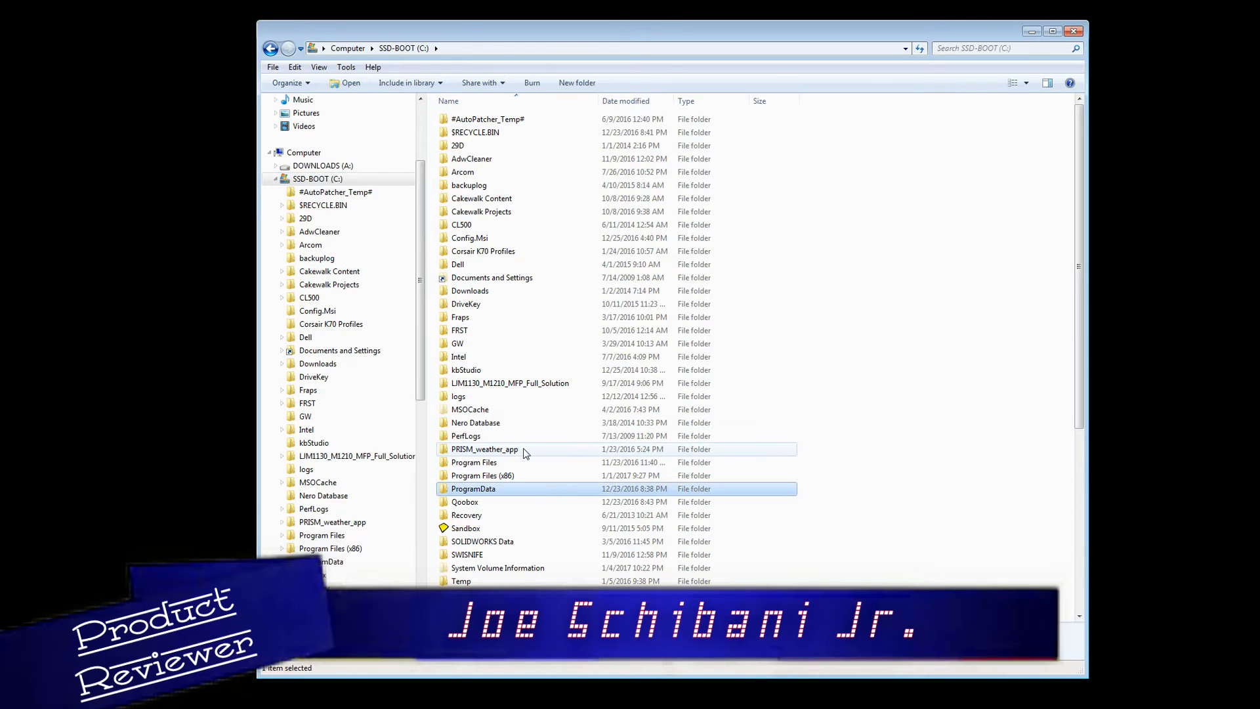
scroll(down, 3)
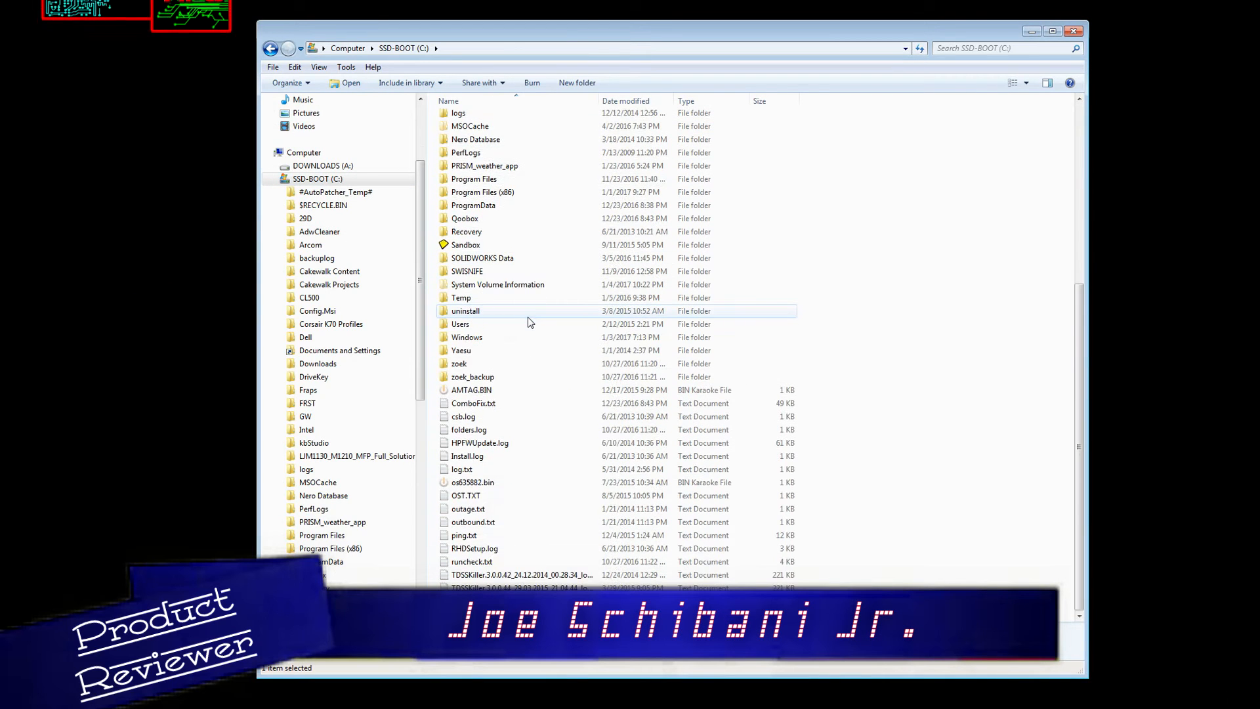
double_click(461, 324)
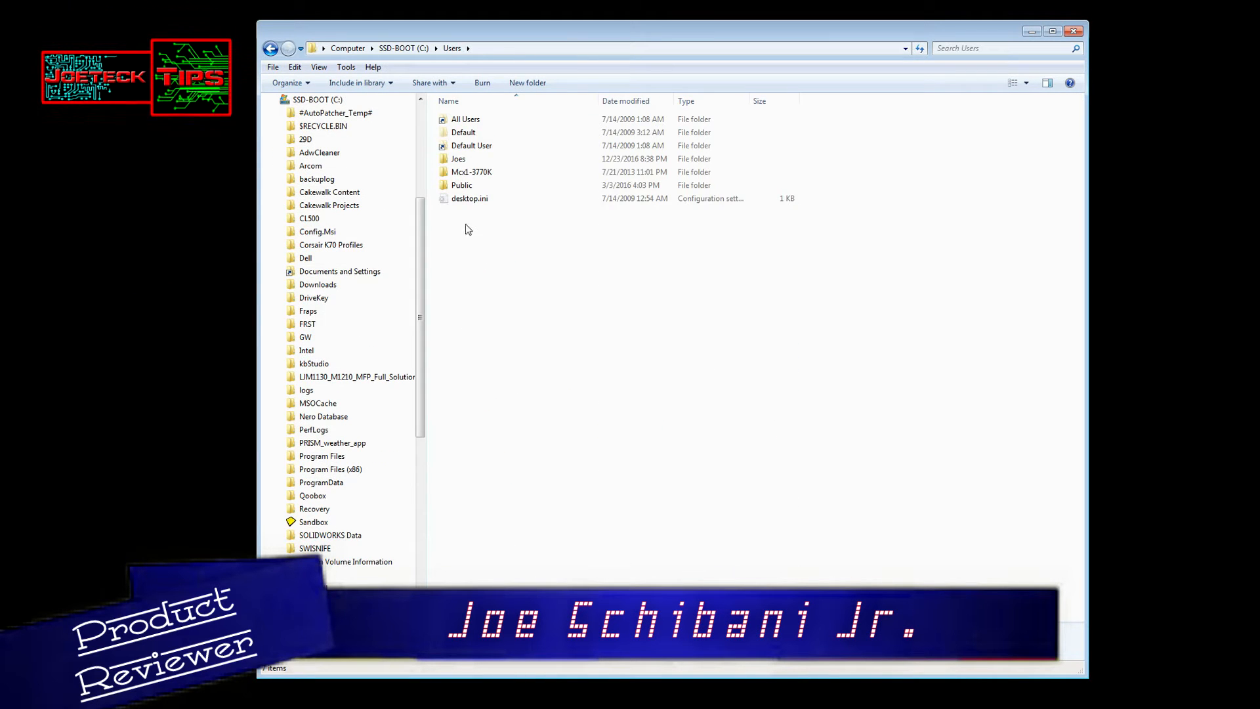
scroll(up, 3)
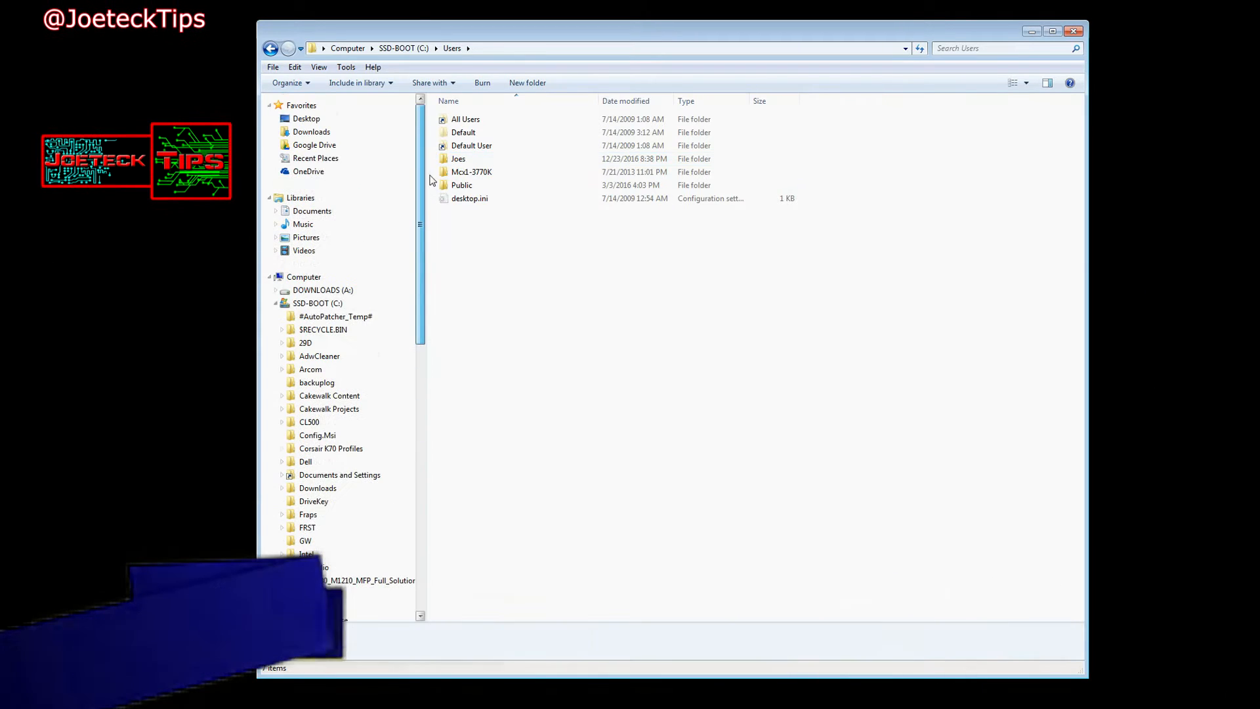
click(318, 303)
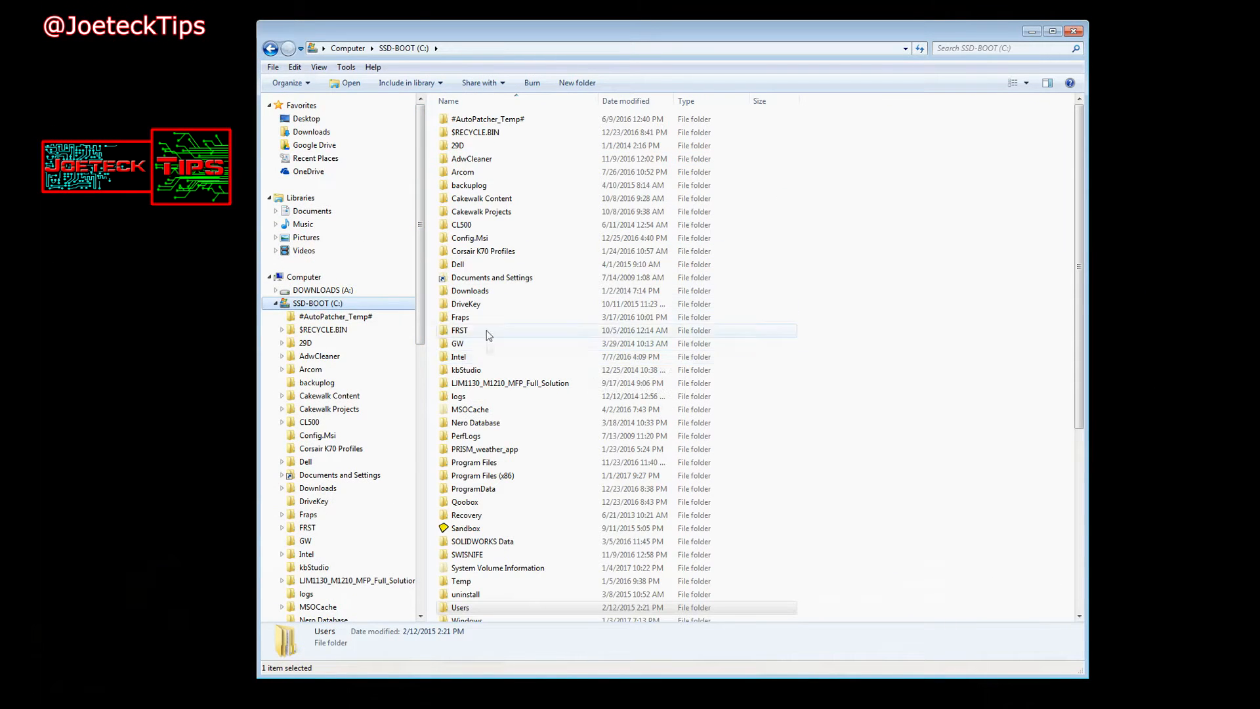
double_click(459, 607)
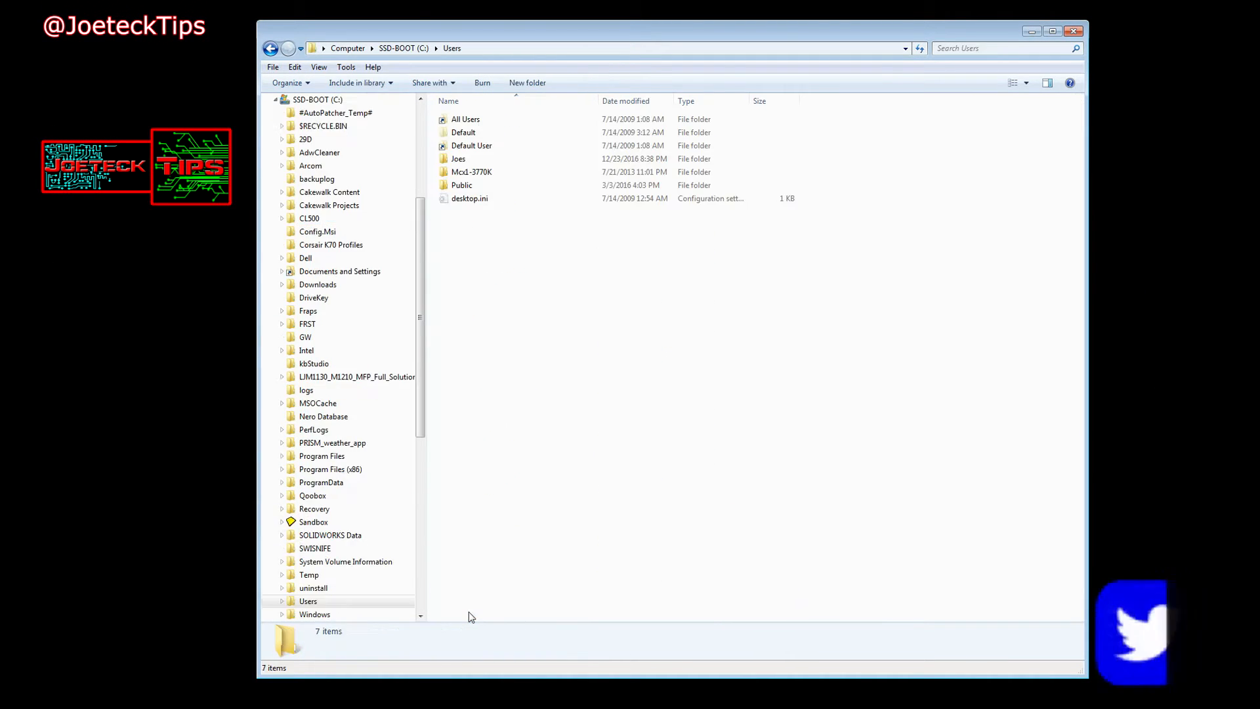
mouse_move(458, 158)
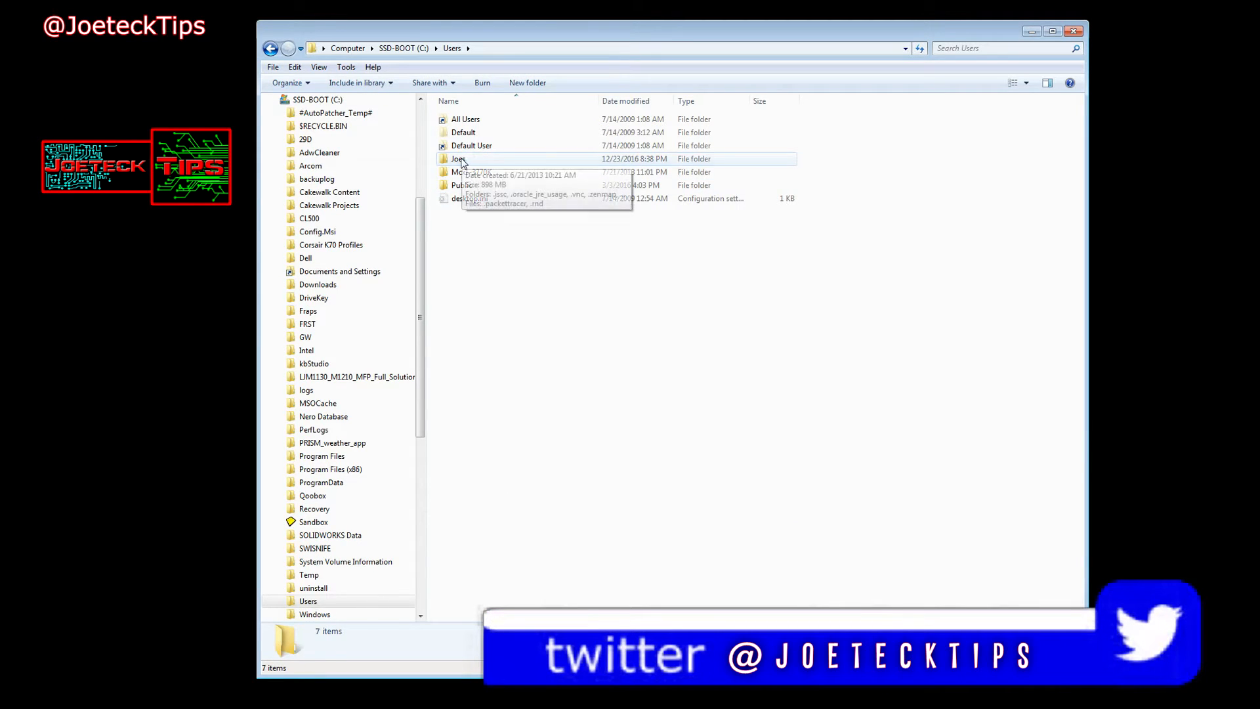
double_click(459, 158)
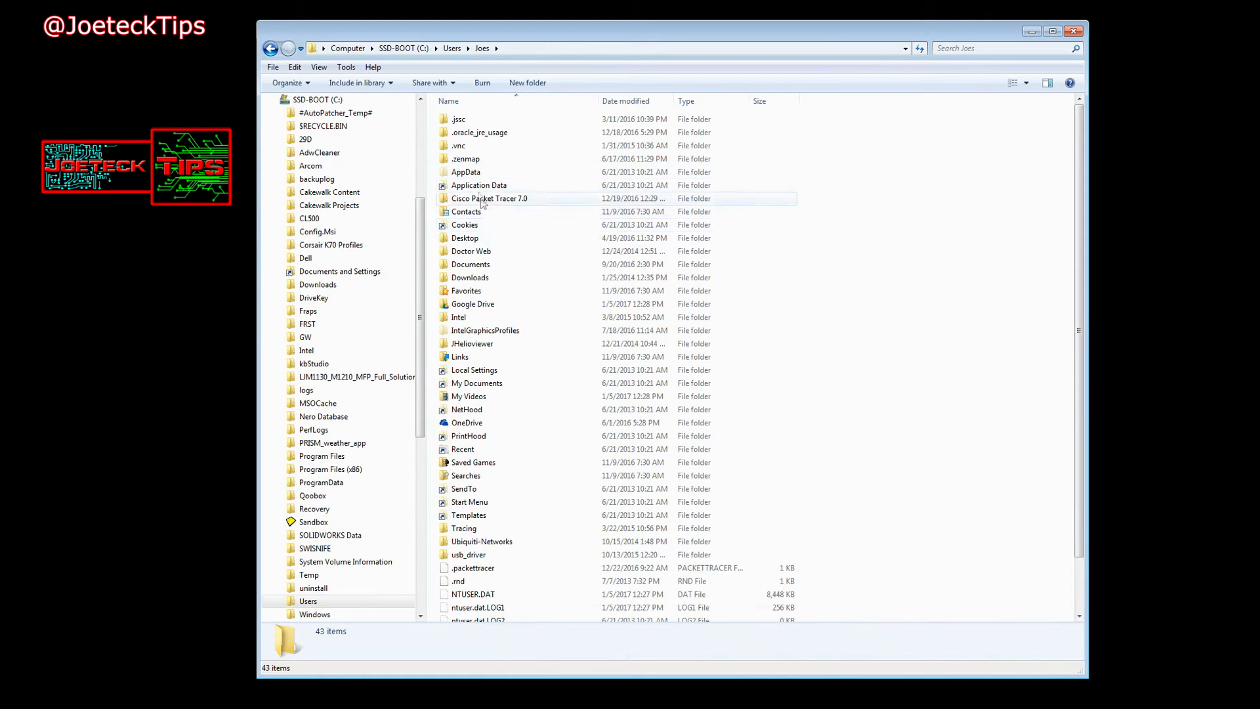
mouse_move(478, 185)
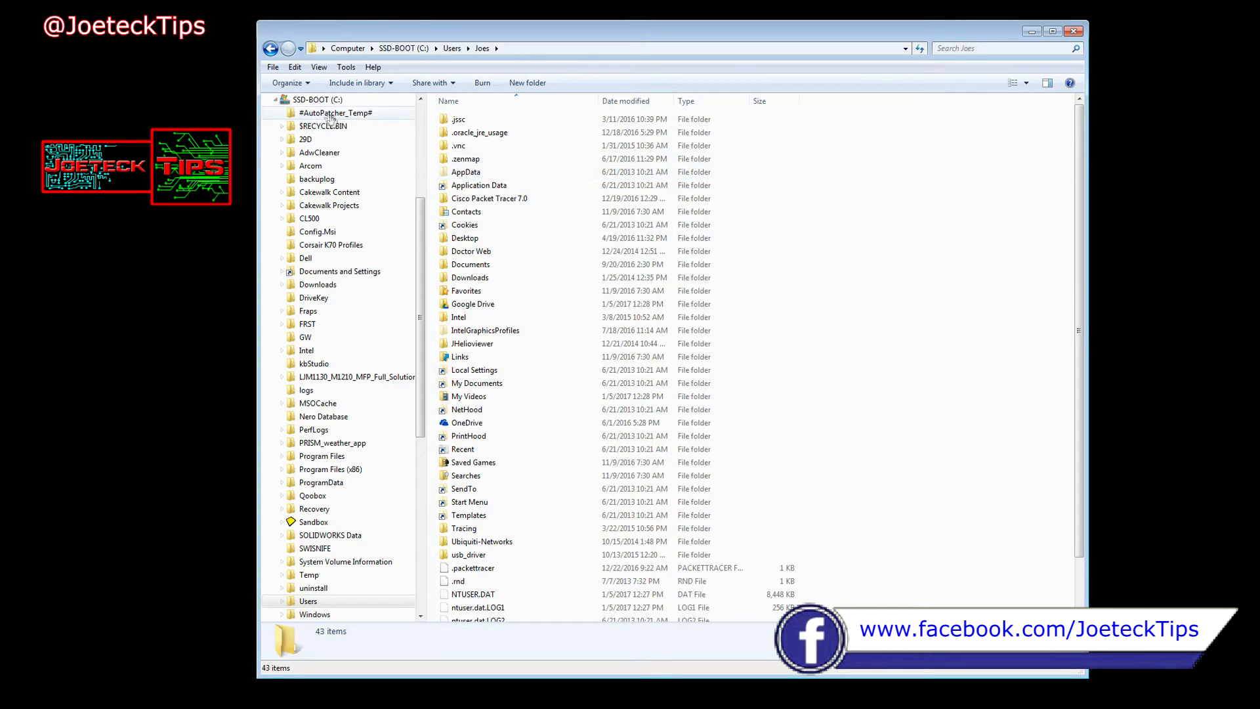
click(288, 82)
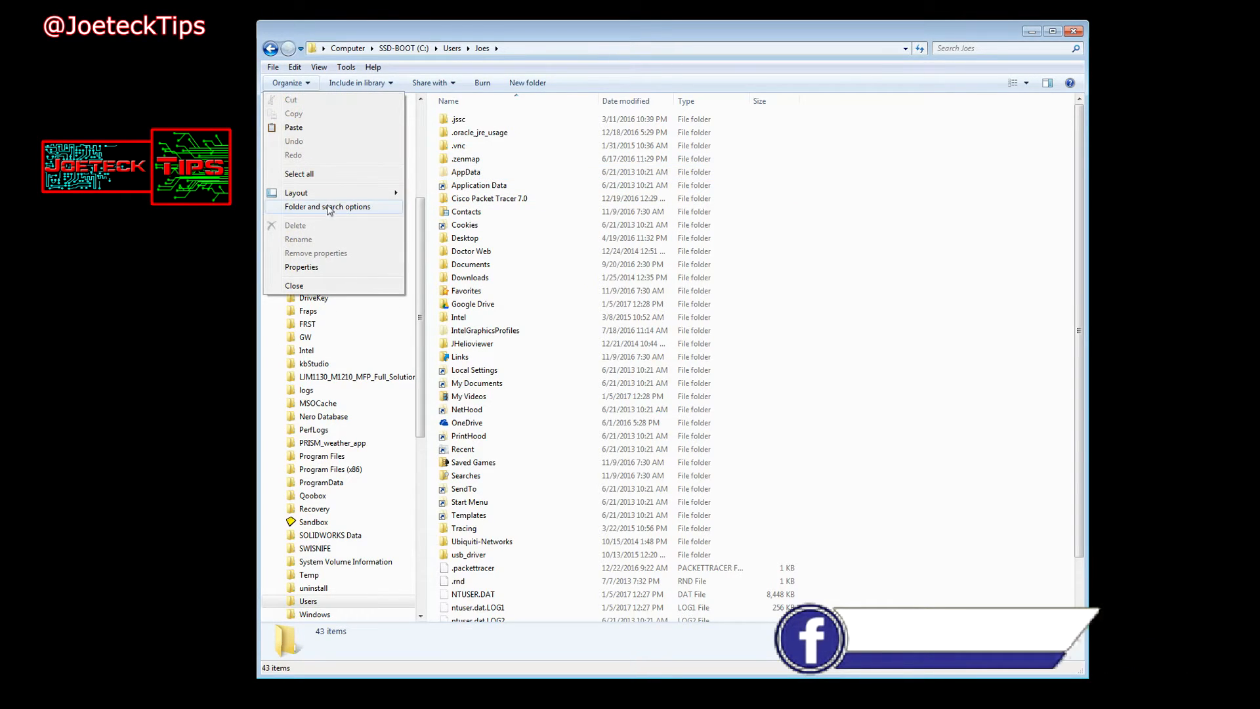
click(328, 207)
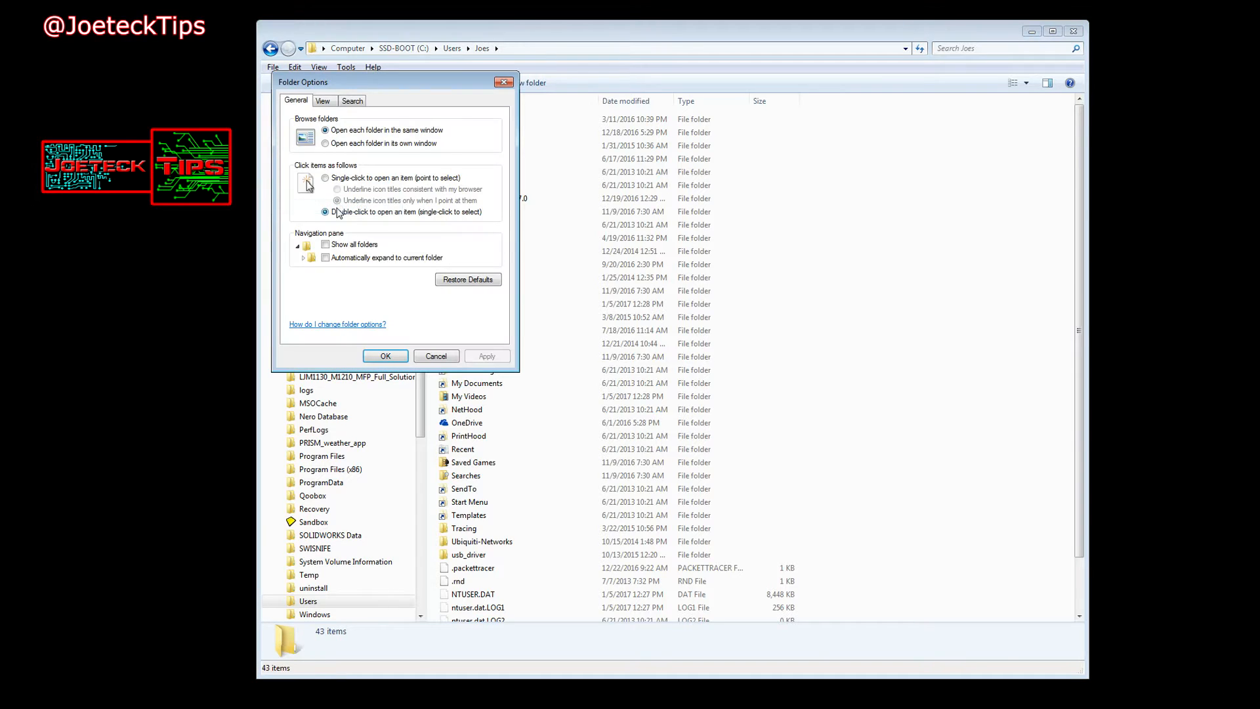
click(322, 100)
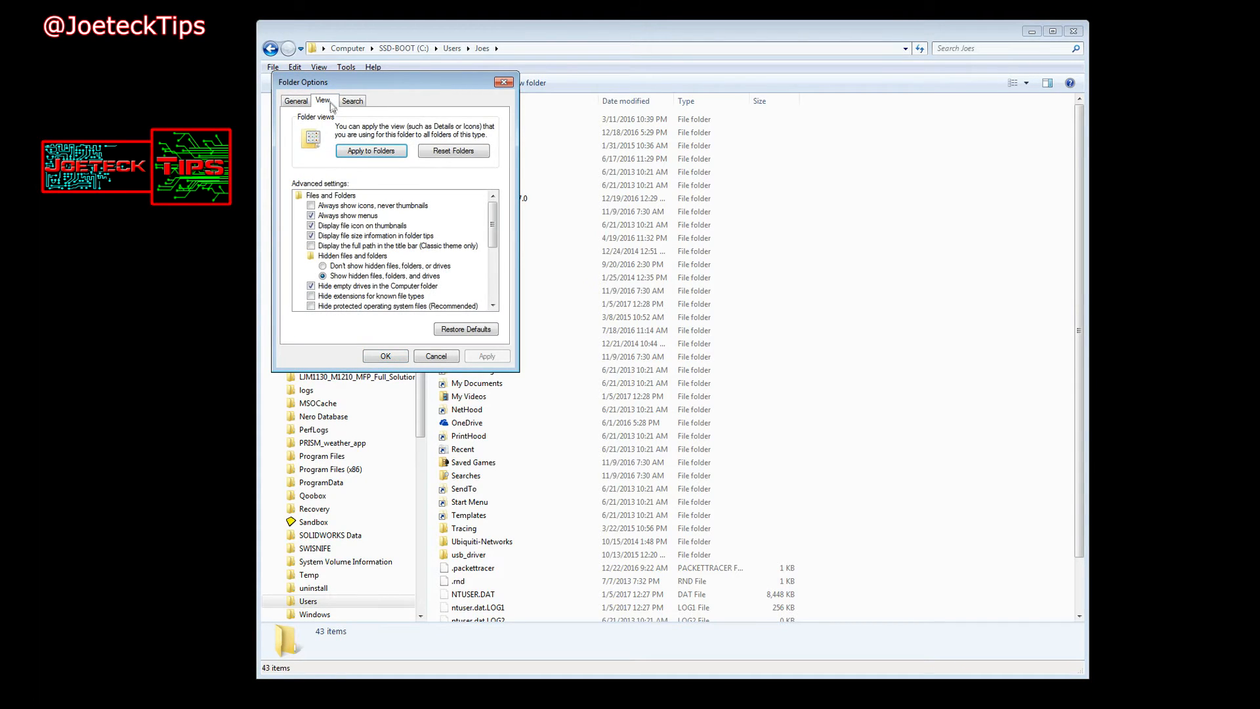
scroll(down, 3)
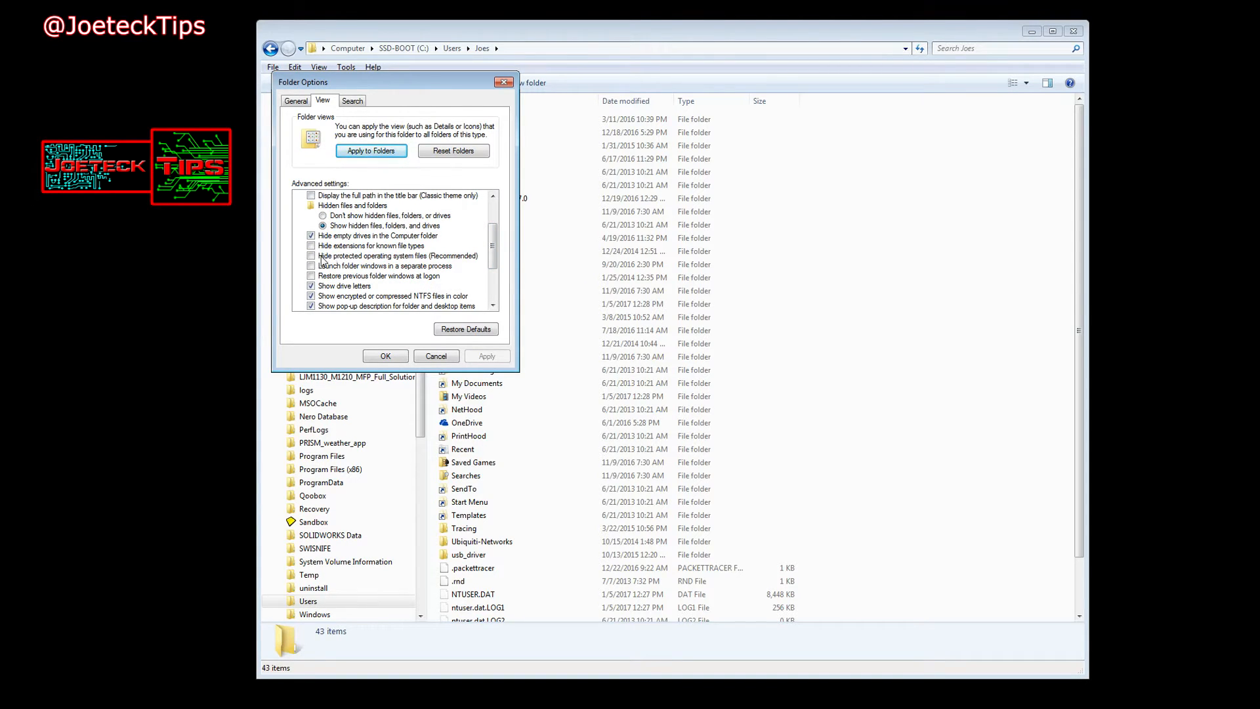
mouse_move(425, 262)
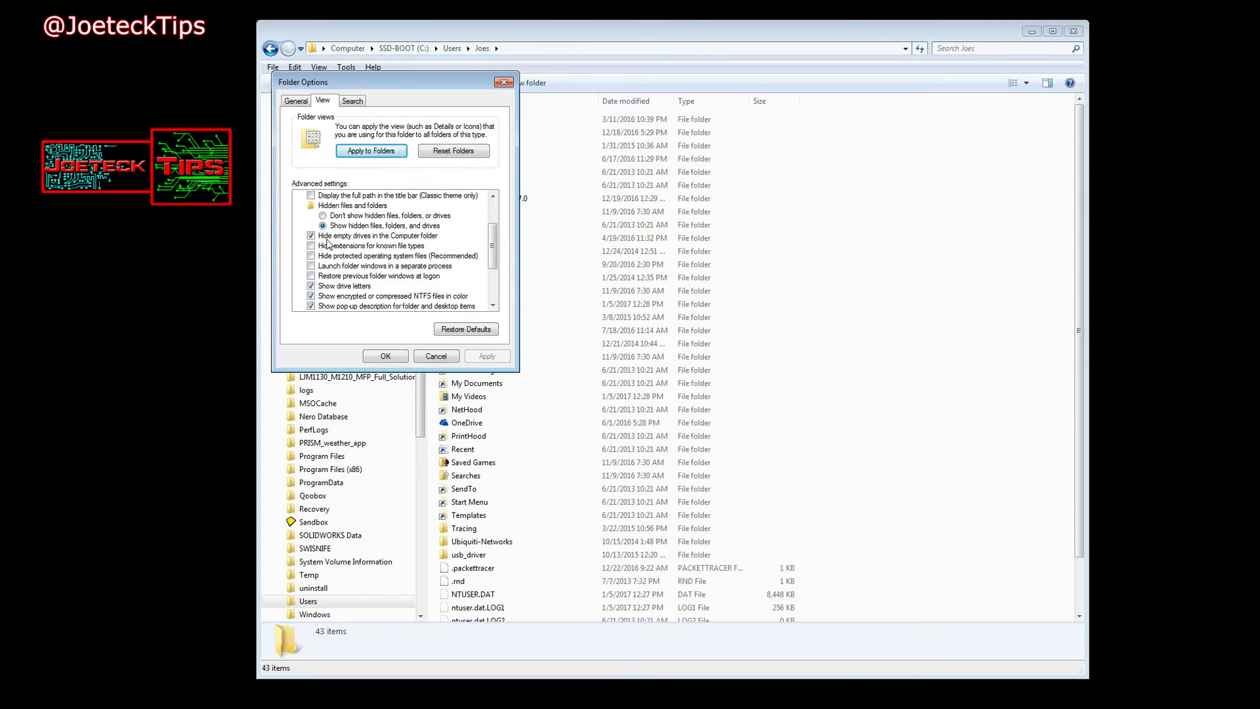
click(385, 355)
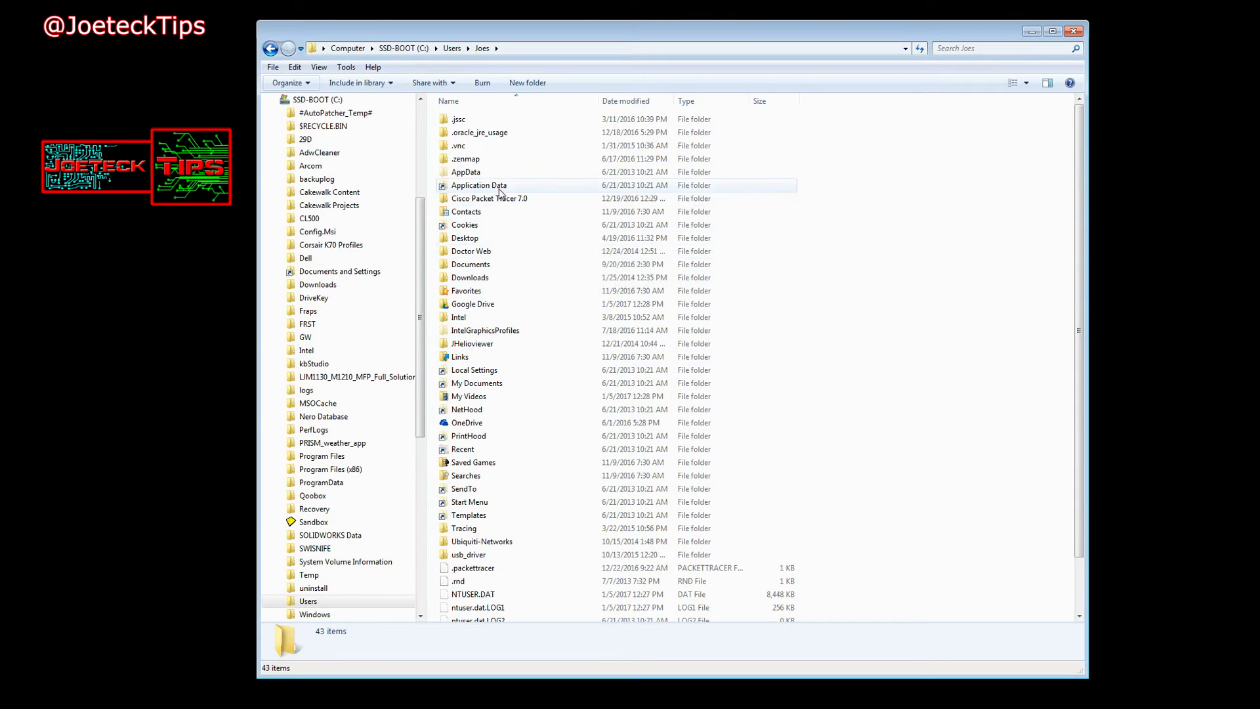
mouse_move(466, 158)
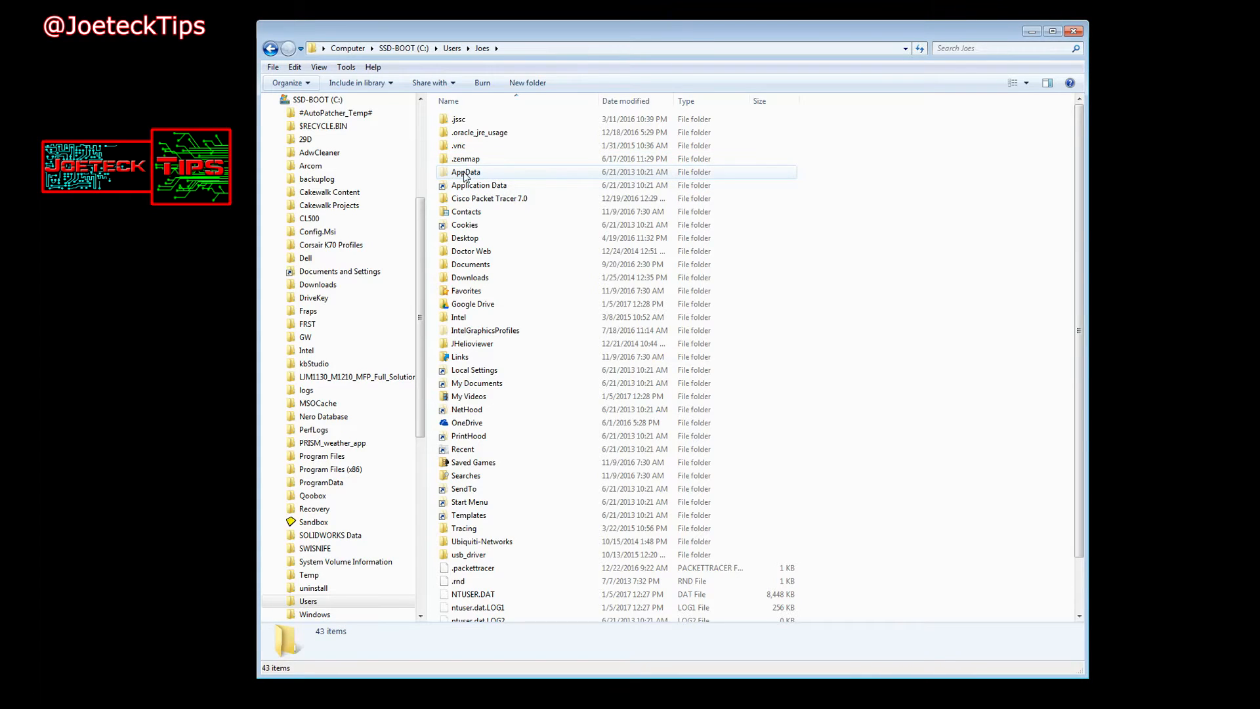
Drill into AppData\Roaming\Mozilla\Firefox and reveal the full path in the address bar.
double_click(465, 171)
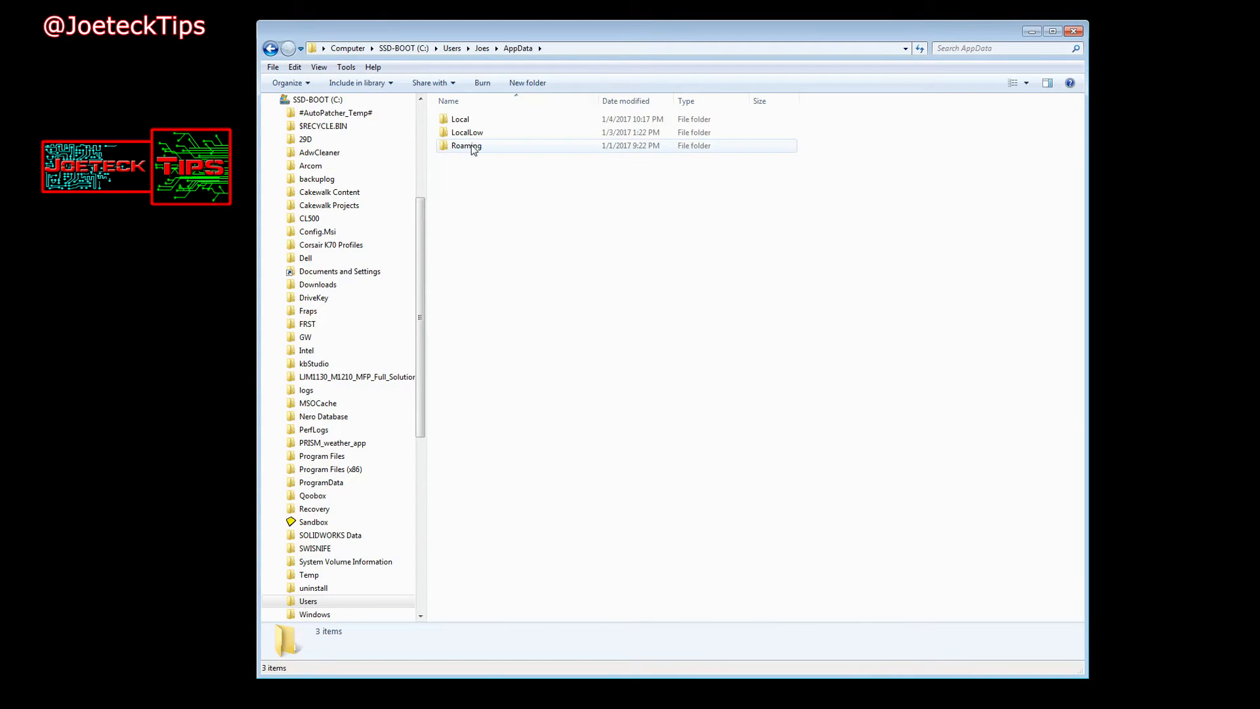
double_click(466, 146)
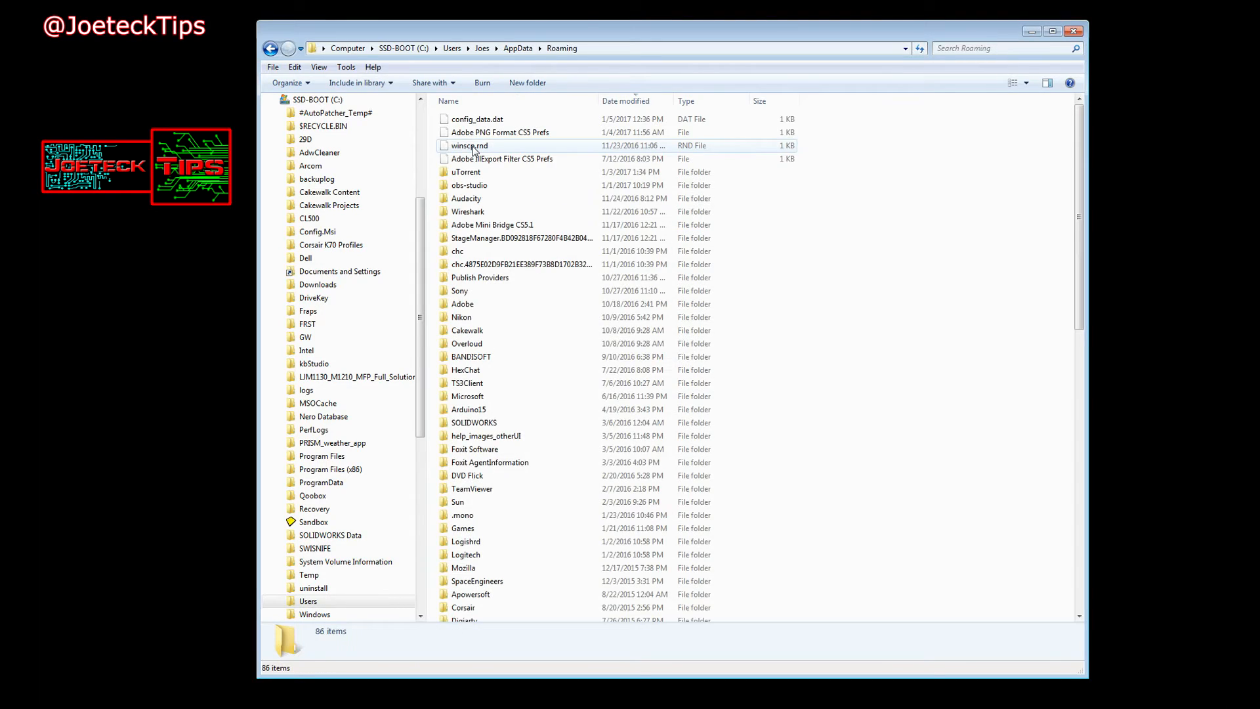
scroll(down, 3)
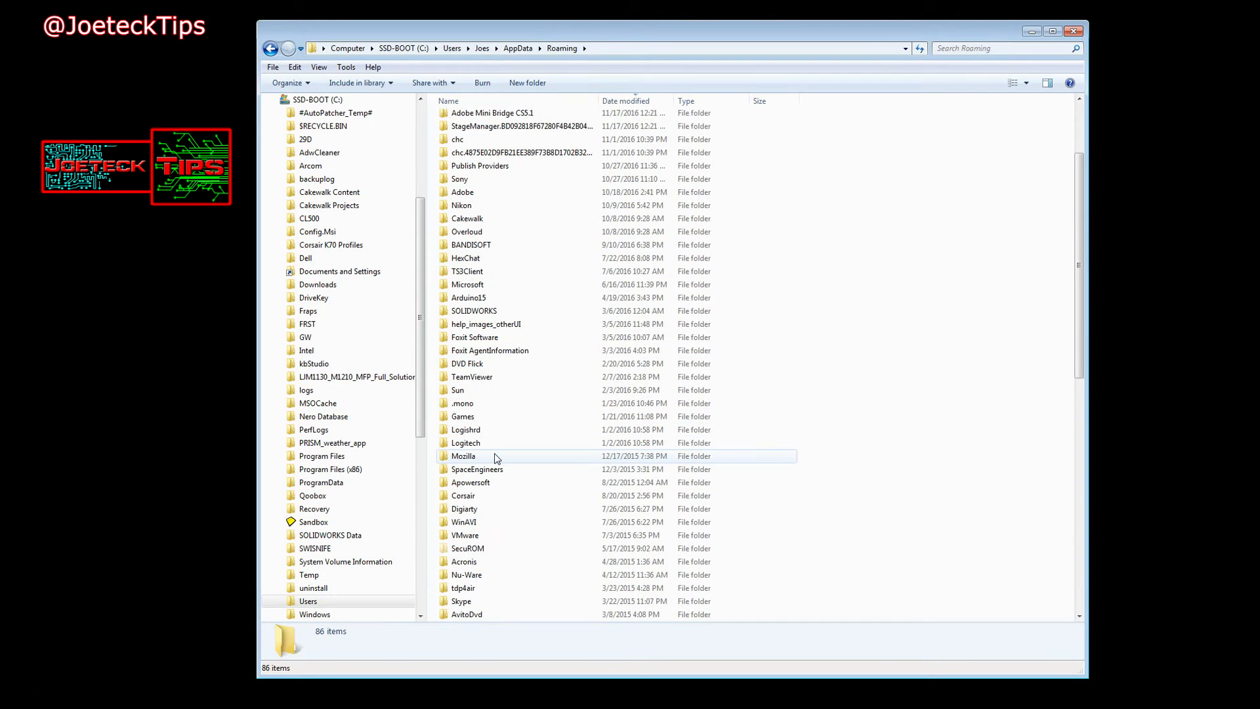
double_click(462, 456)
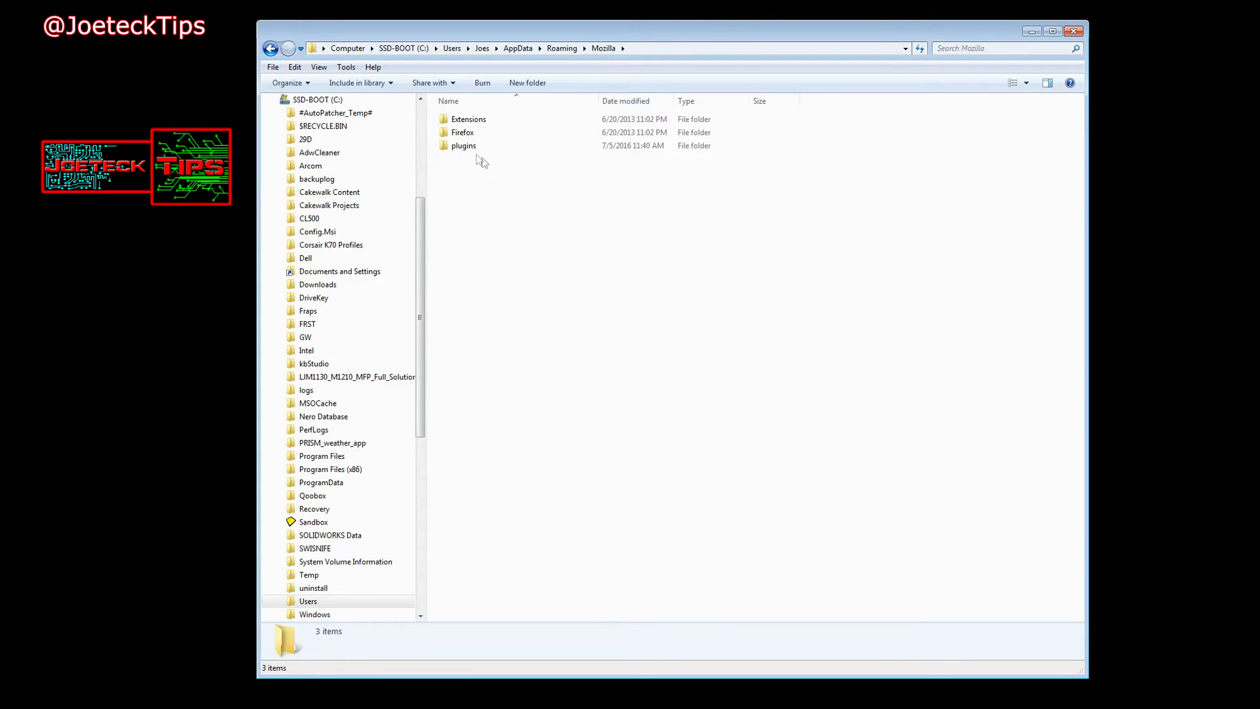
double_click(462, 132)
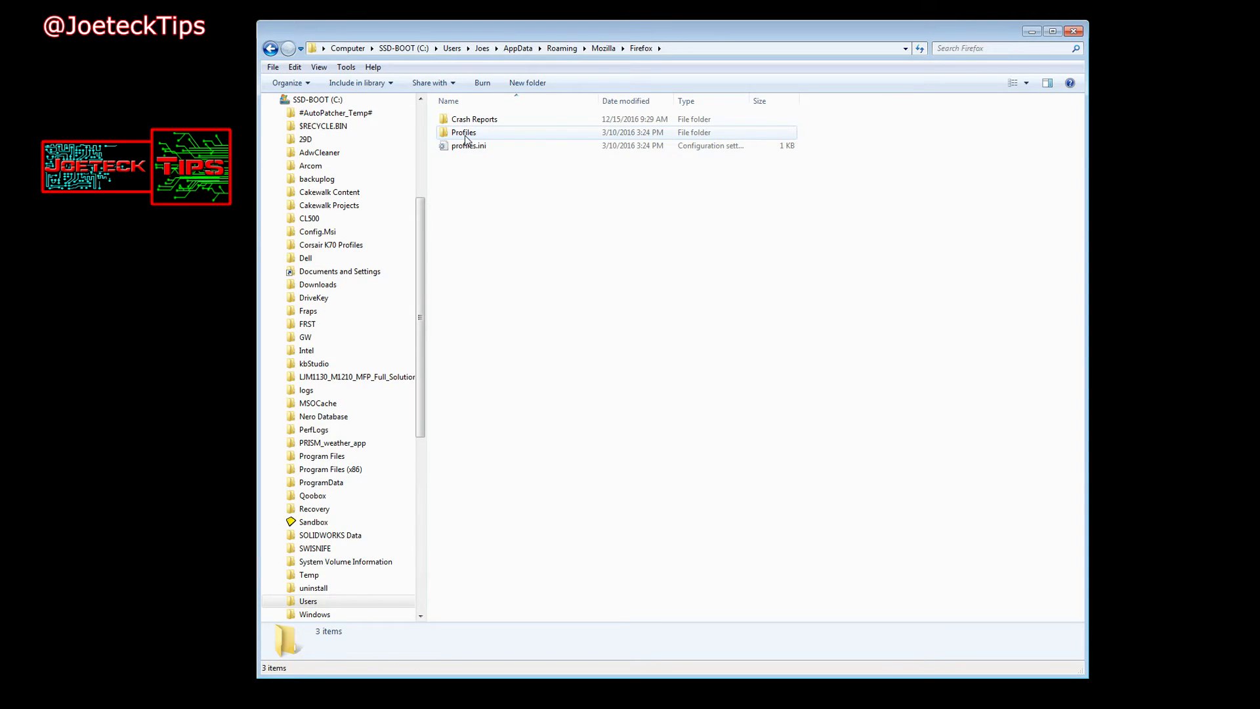
click(464, 132)
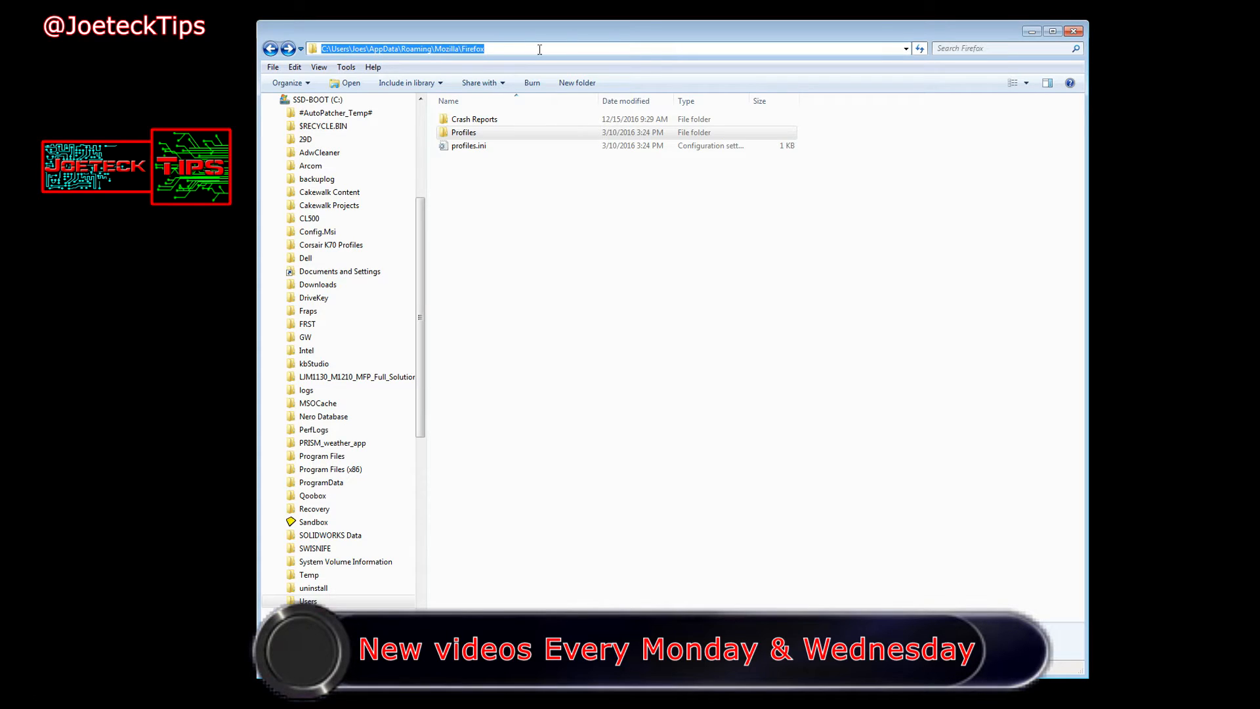
mouse_move(558, 248)
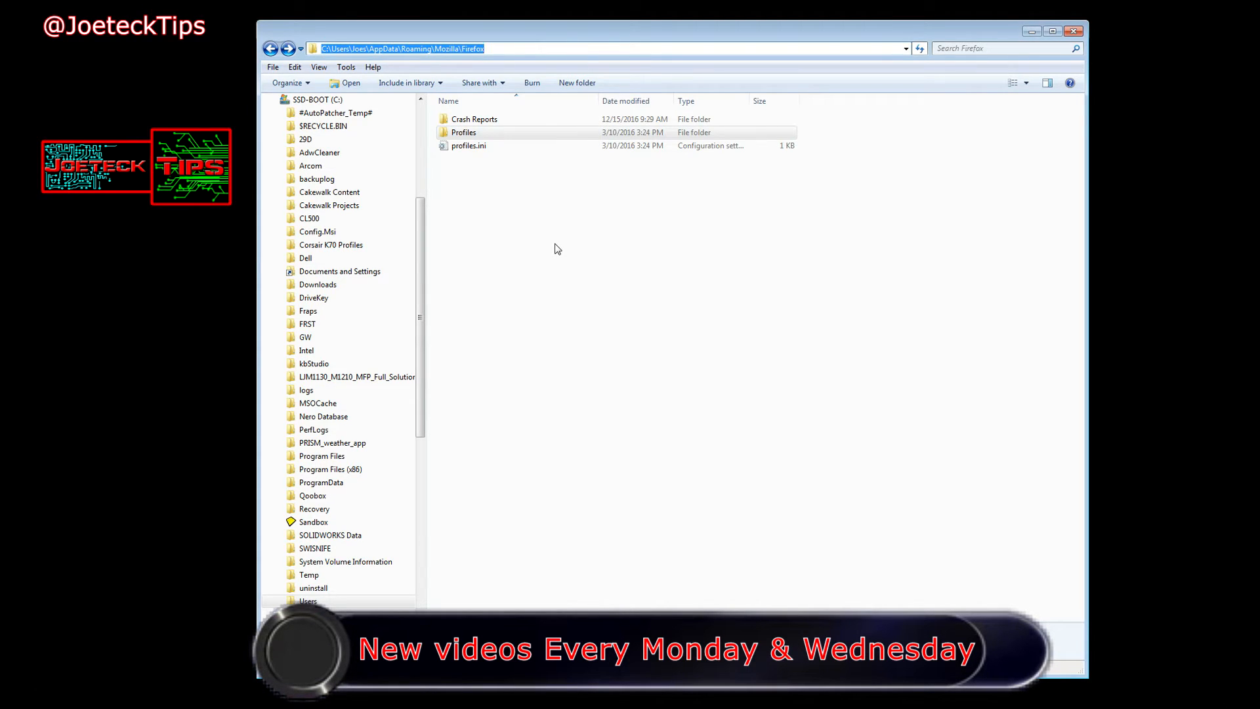
Check the default profile inside Profiles, return to Firefox, and right-click Profiles.
double_click(464, 132)
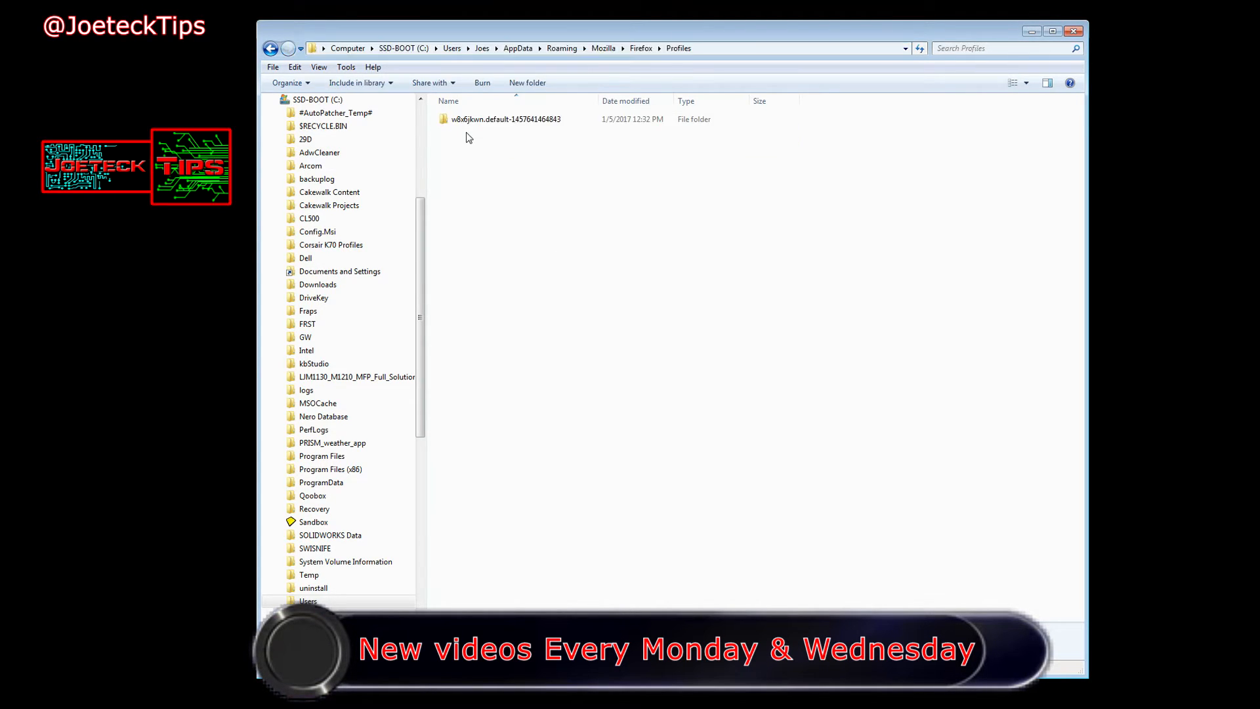
click(504, 119)
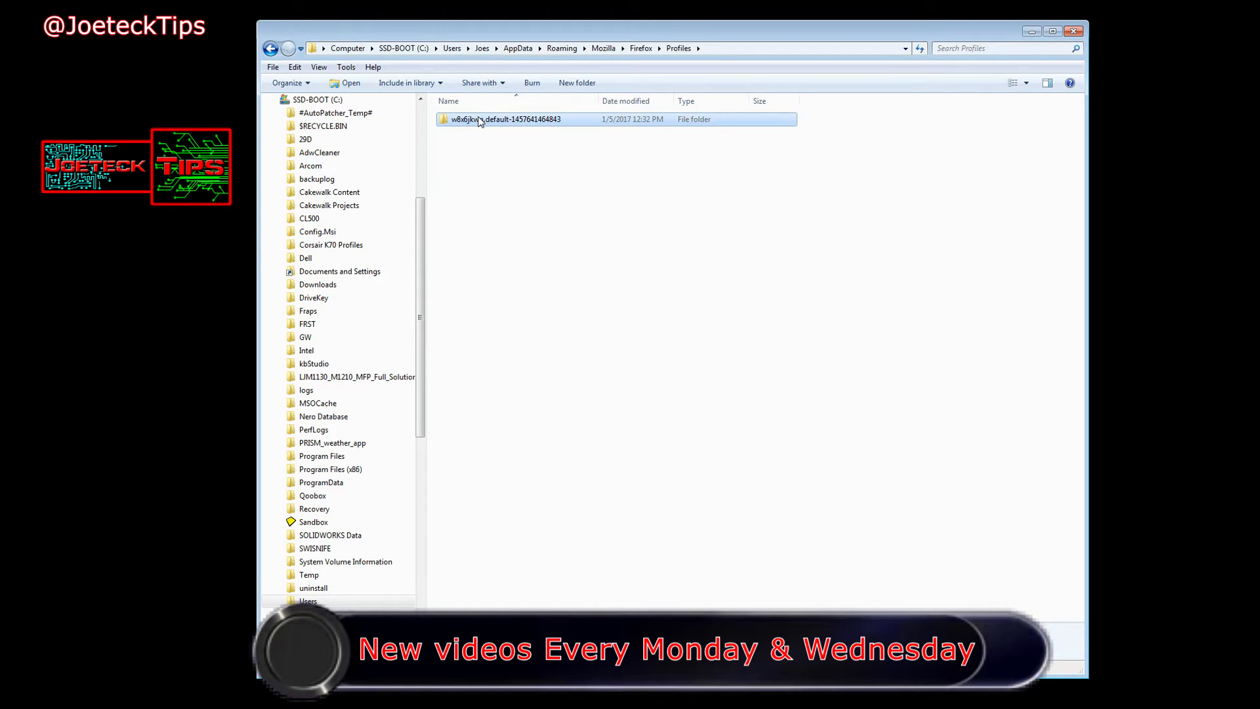
click(271, 48)
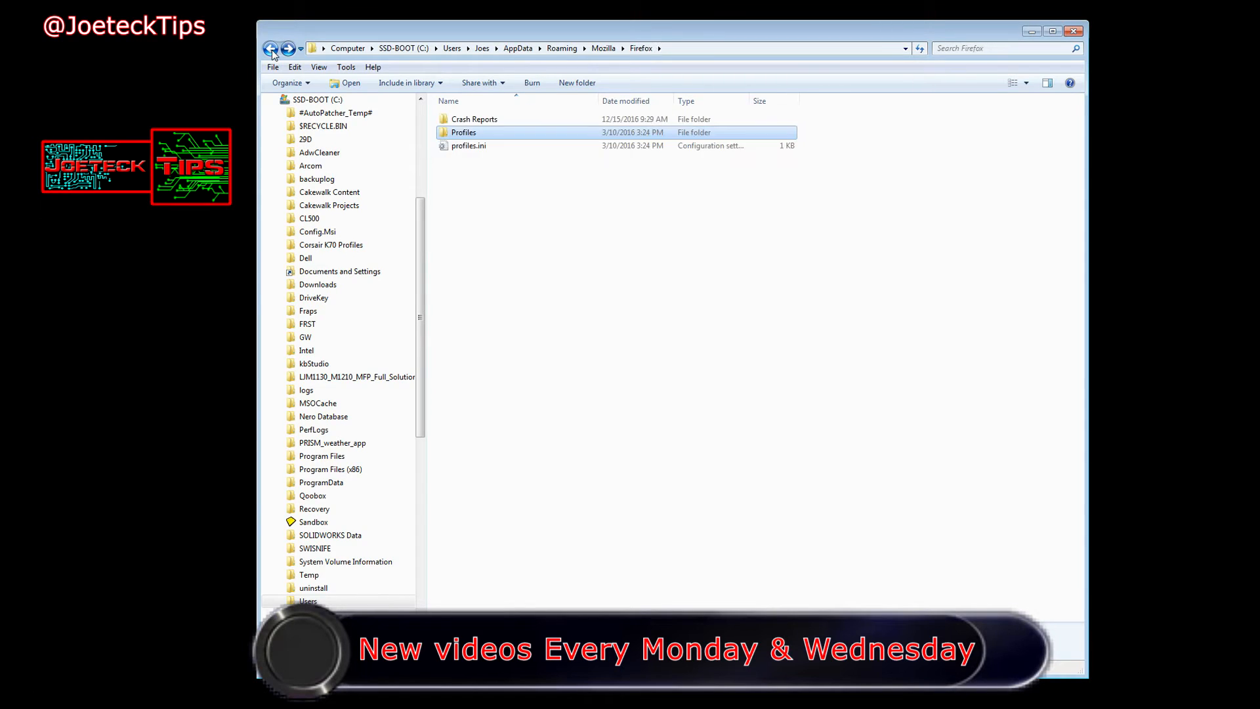
right_click(463, 132)
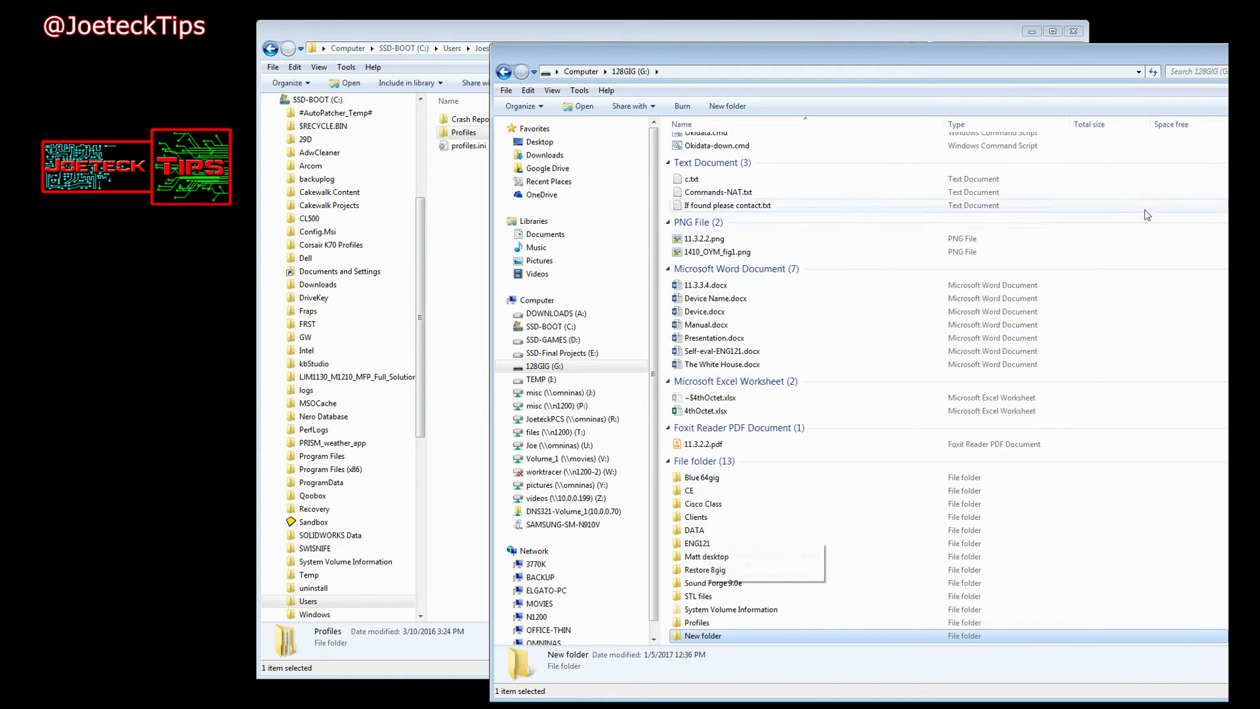
Paste the Profiles folder into New folder on the 128GIG thumb drive.
click(1053, 31)
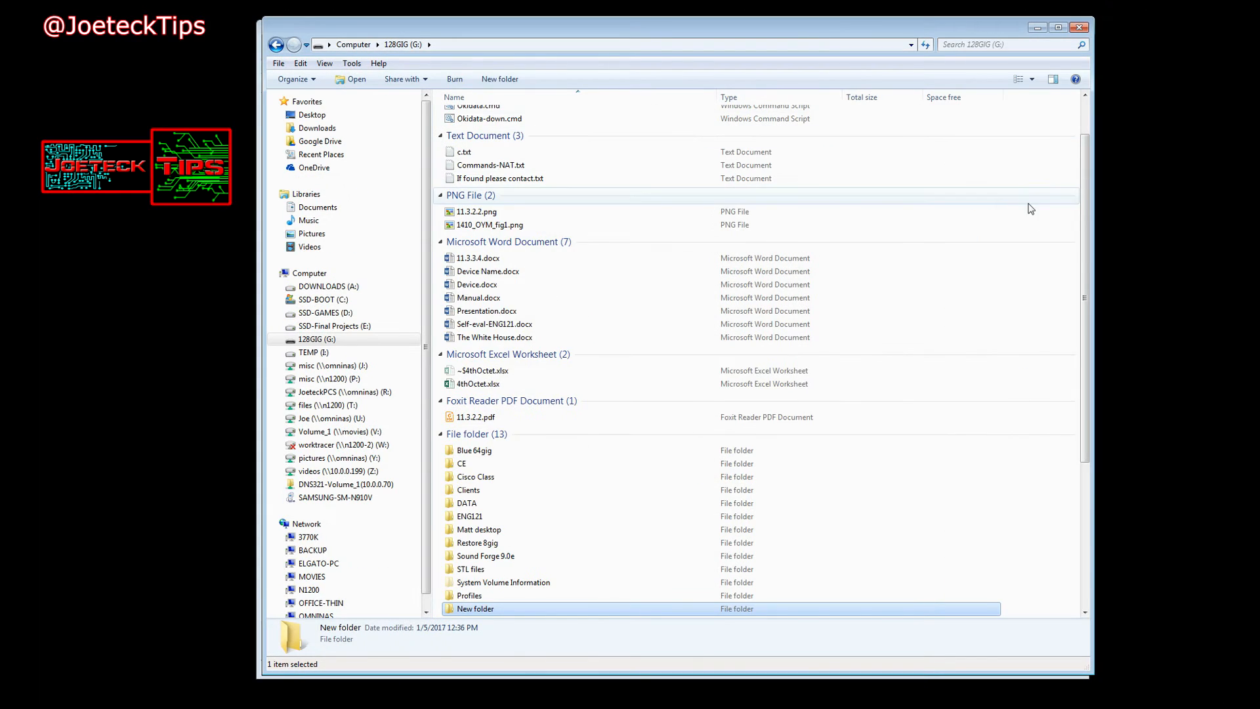
scroll(down, 3)
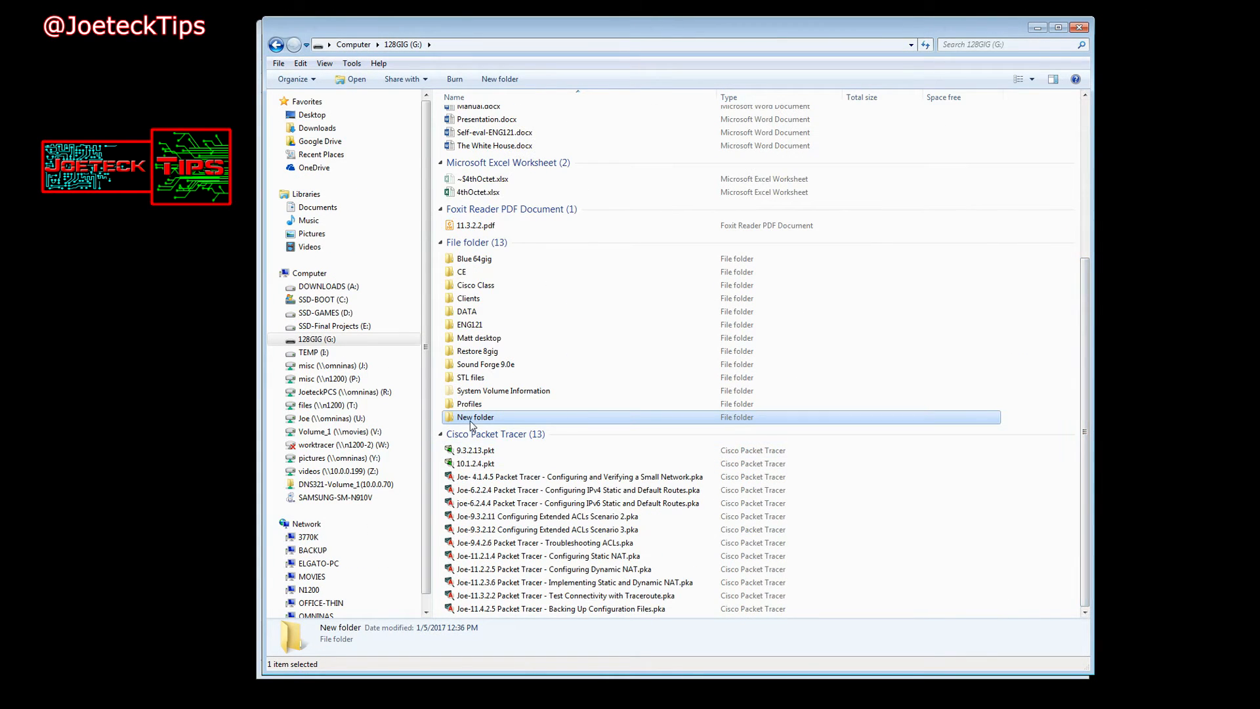
double_click(474, 416)
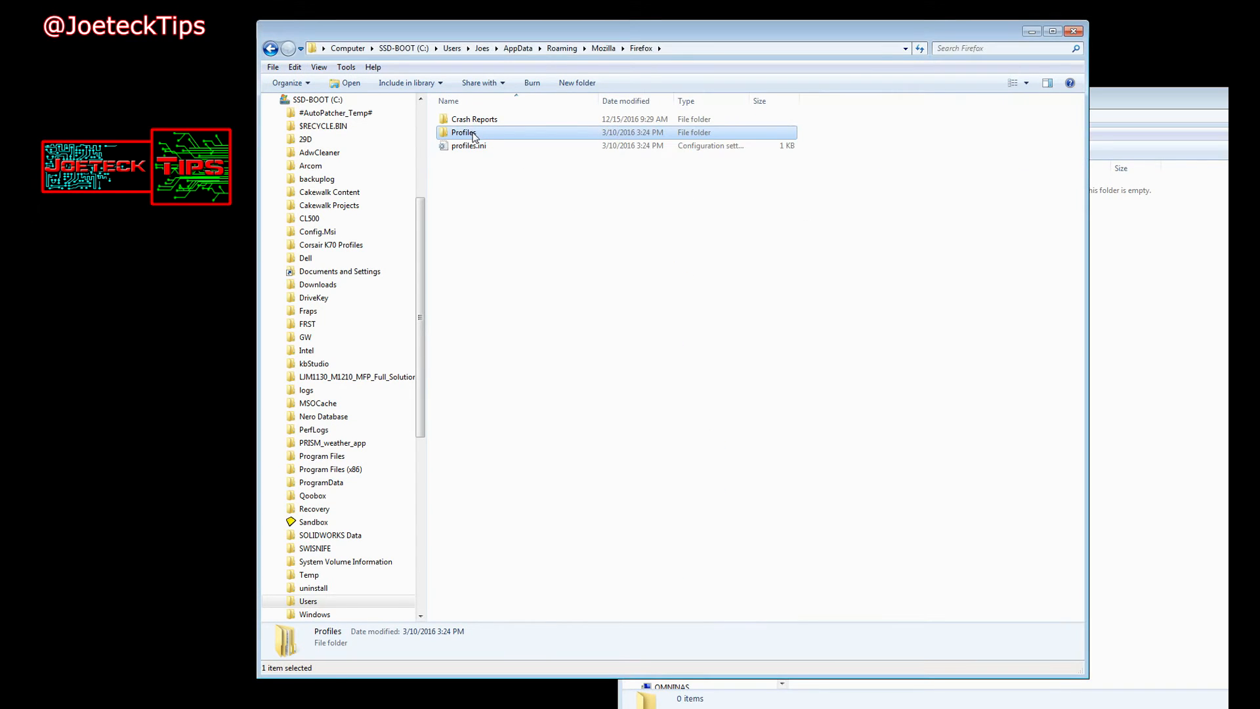
mouse_move(1035, 311)
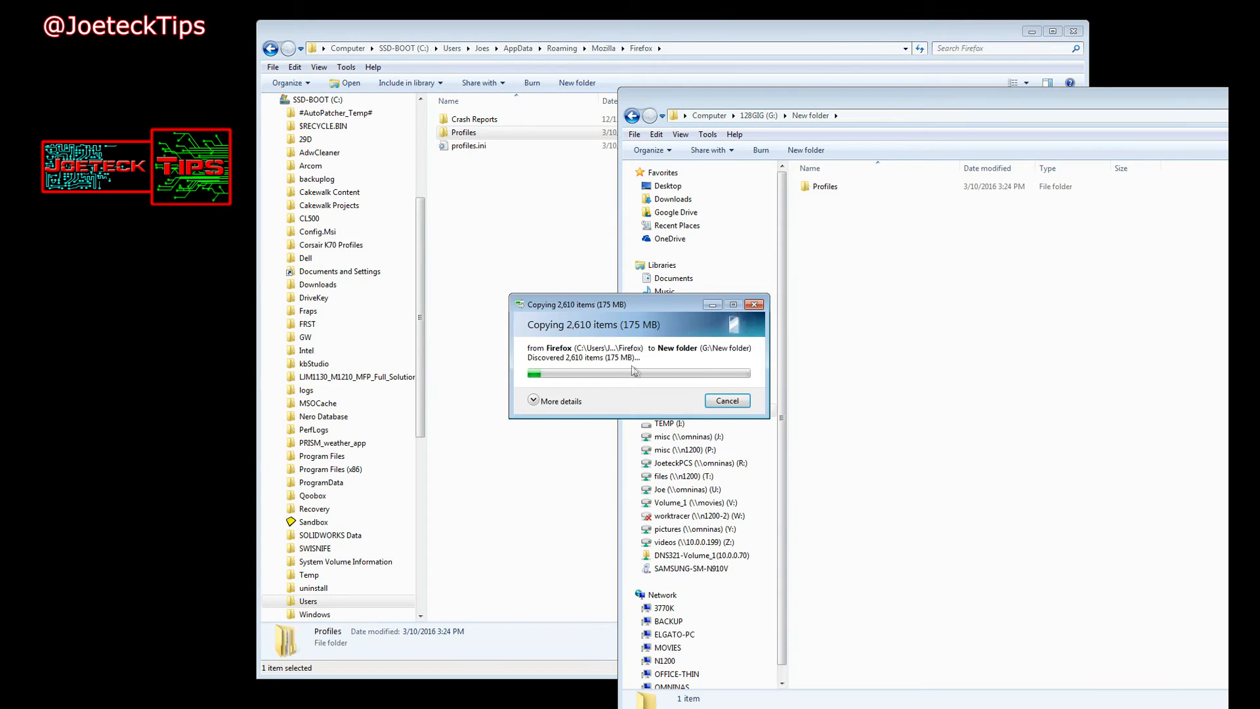
mouse_move(929, 265)
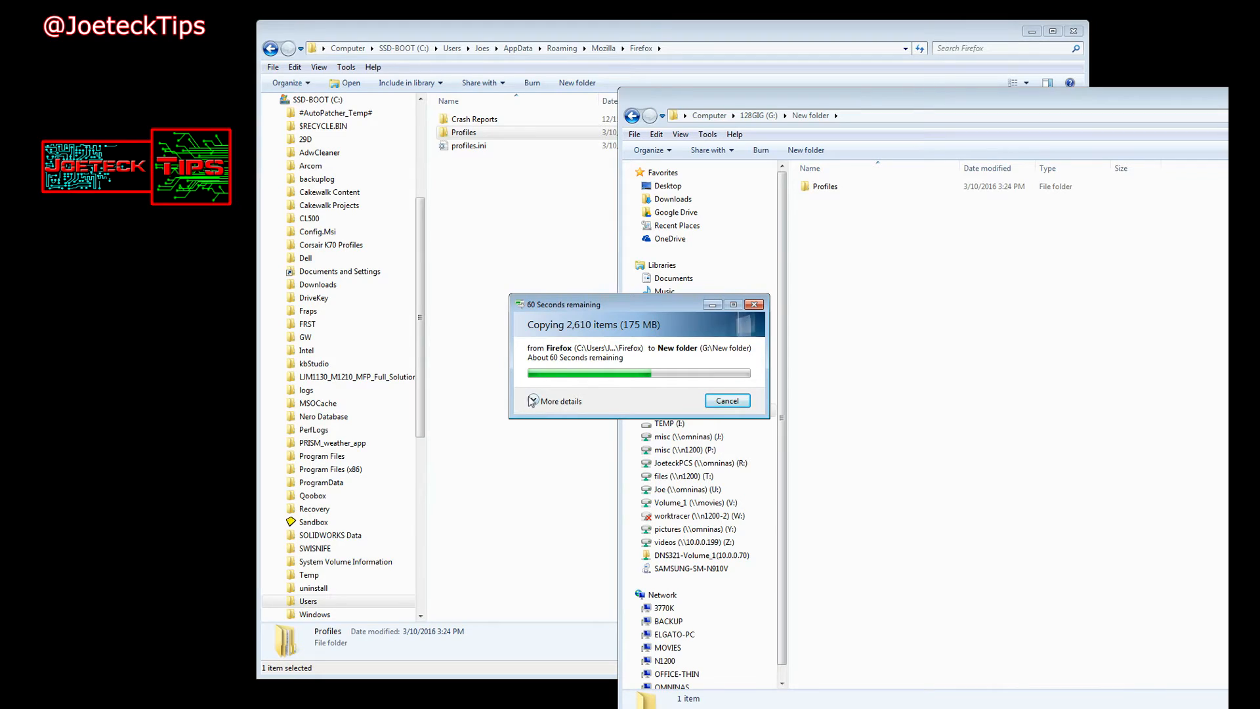
click(560, 401)
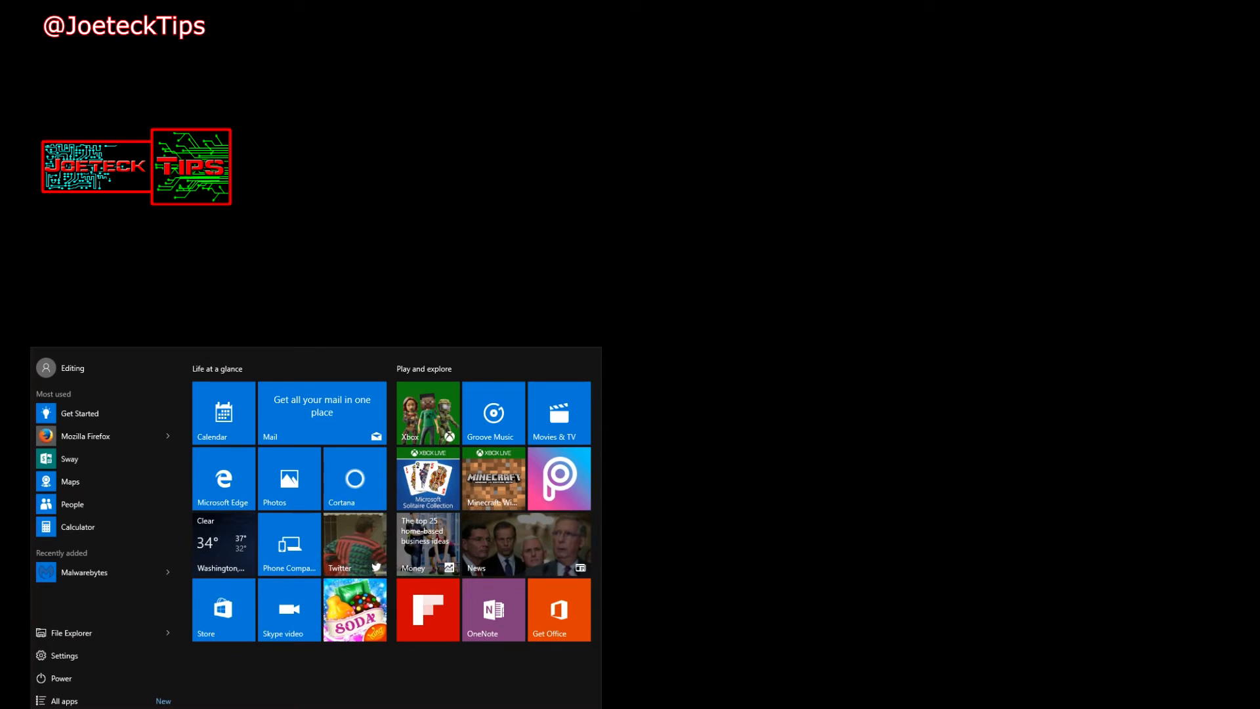
Launch File Explorer, go to 128GIG (H:) and open its Profiles folder.
click(72, 632)
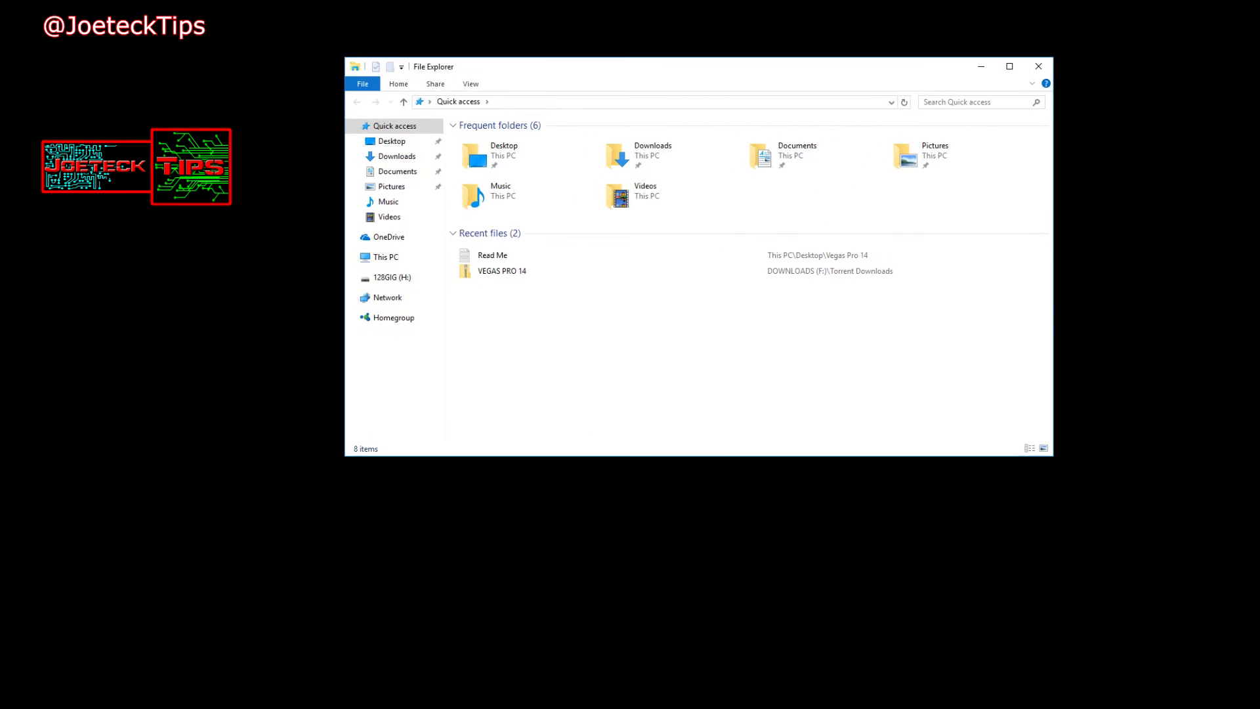
click(393, 277)
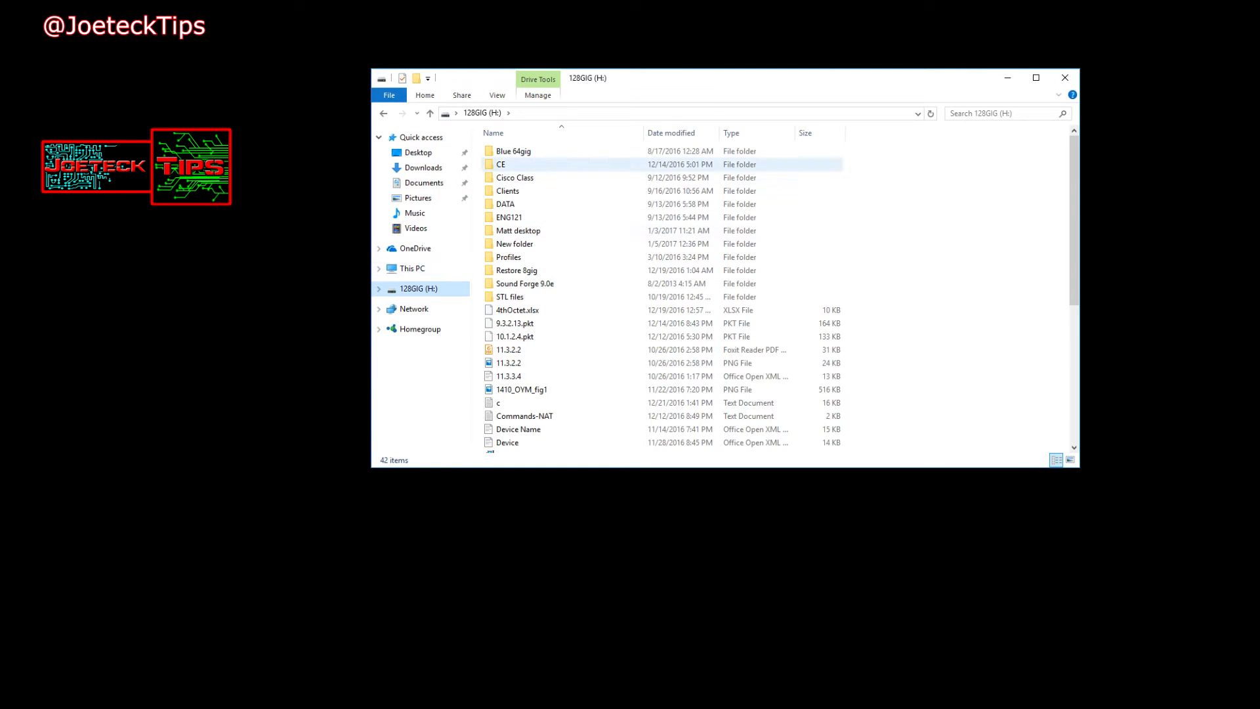
click(518, 230)
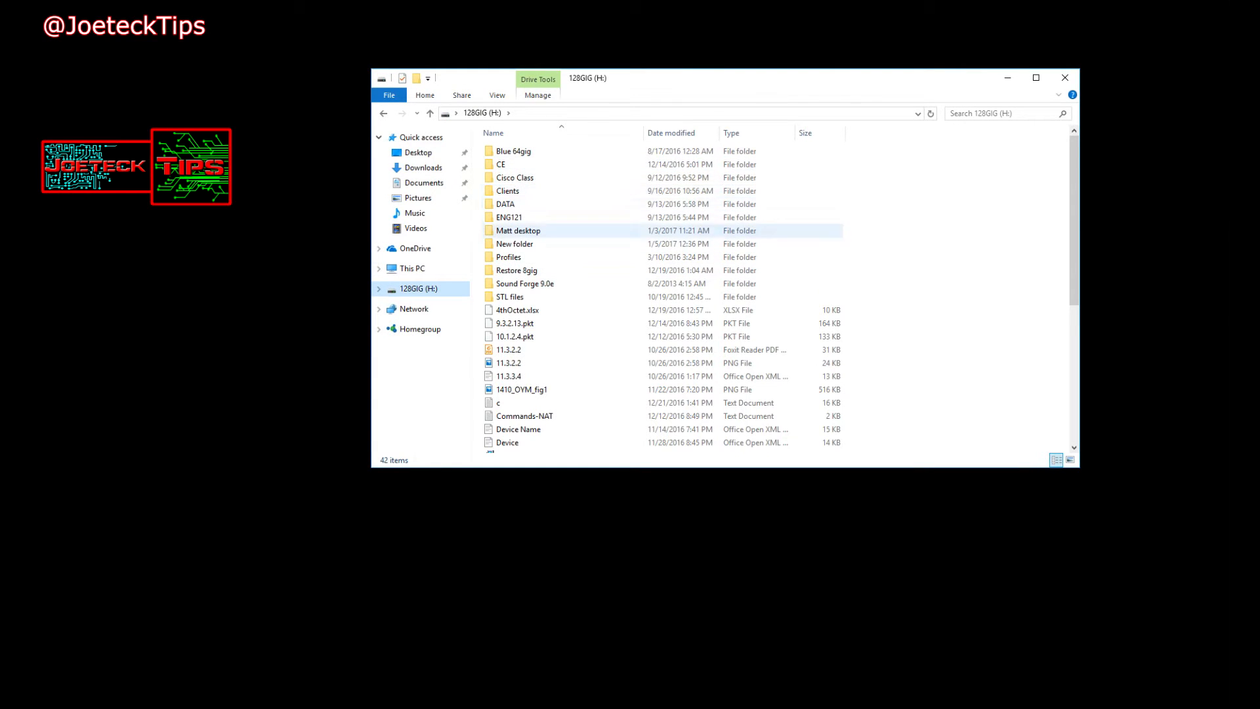
double_click(508, 256)
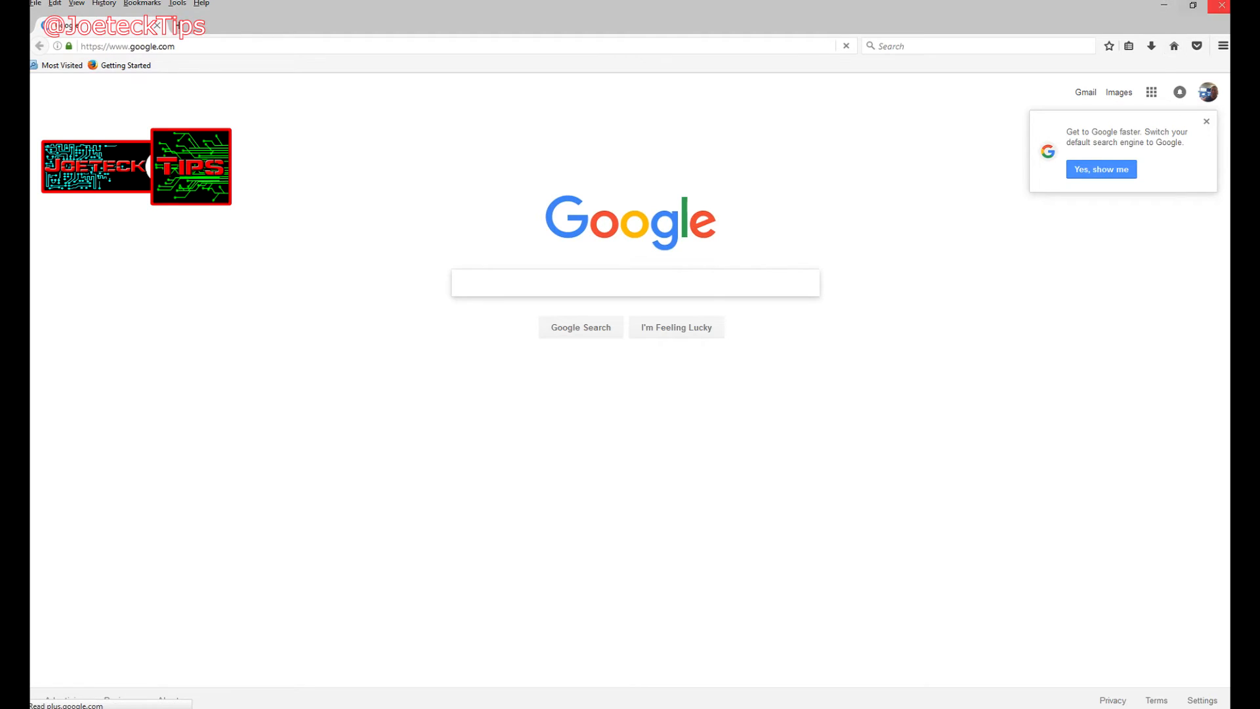
mouse_move(1197, 46)
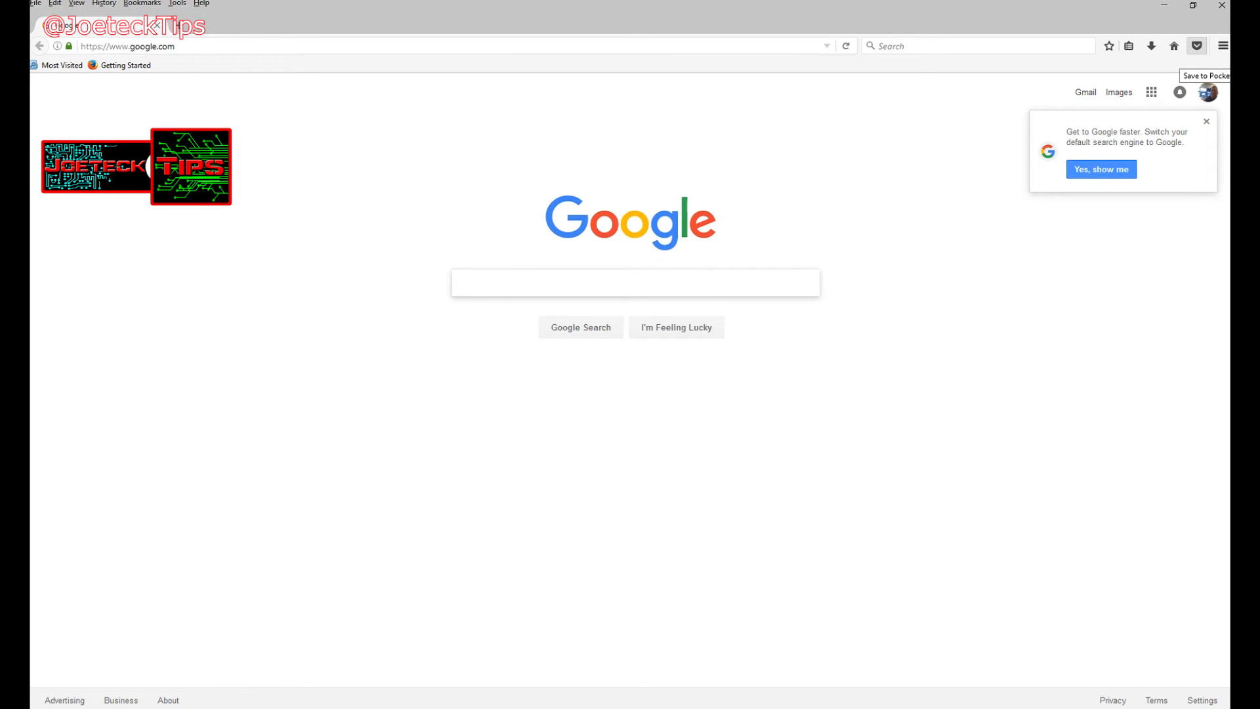
Close the Firefox window showing the Google homepage.
click(634, 282)
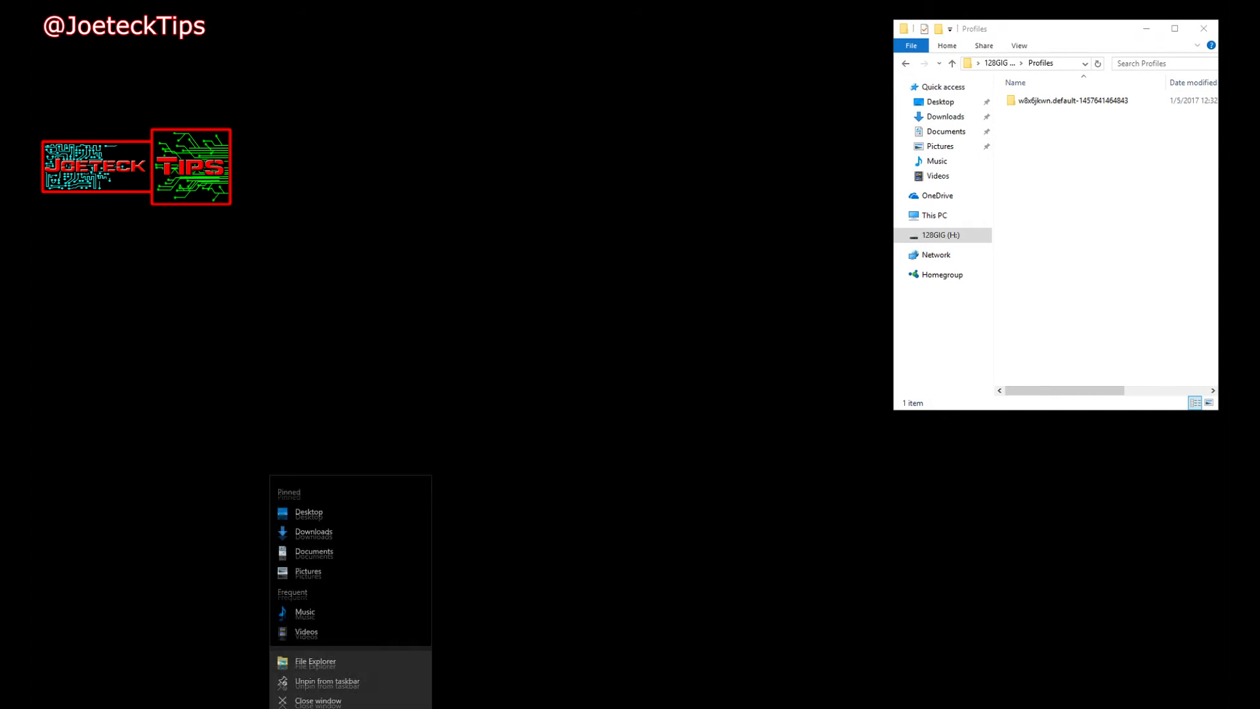
On Local Disk (C:), enable showing hidden files and protected operating system files.
click(315, 662)
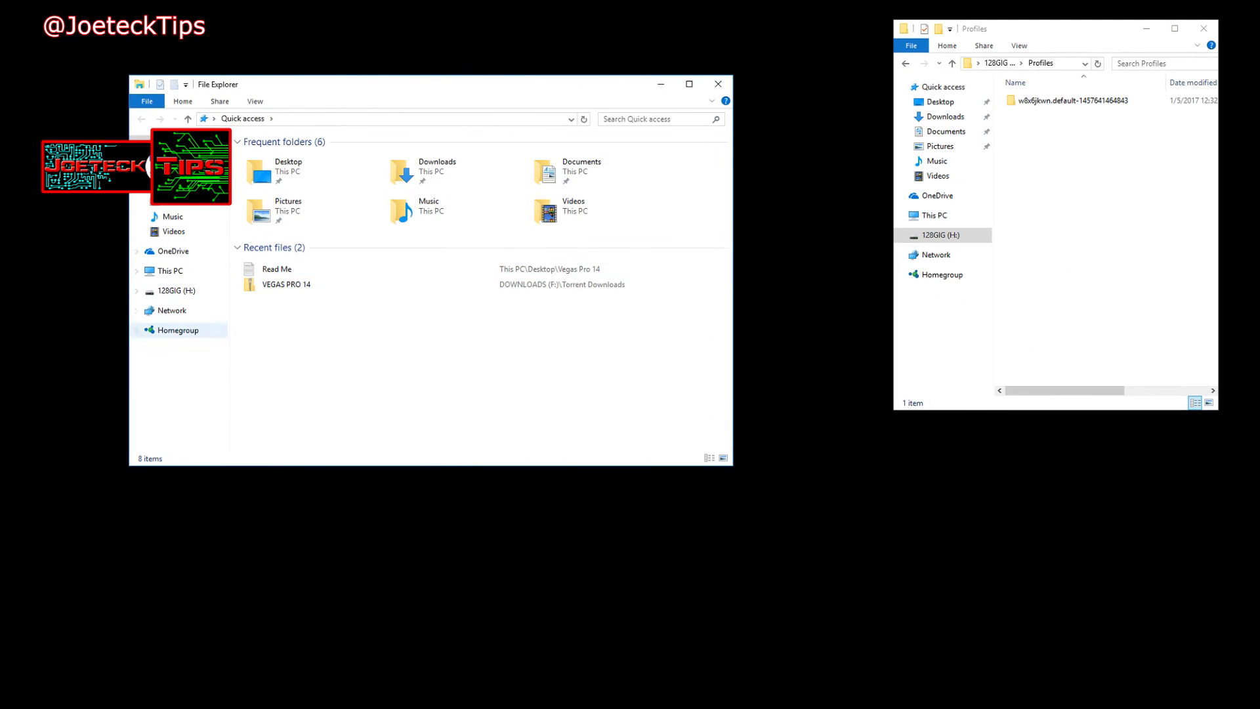
click(169, 270)
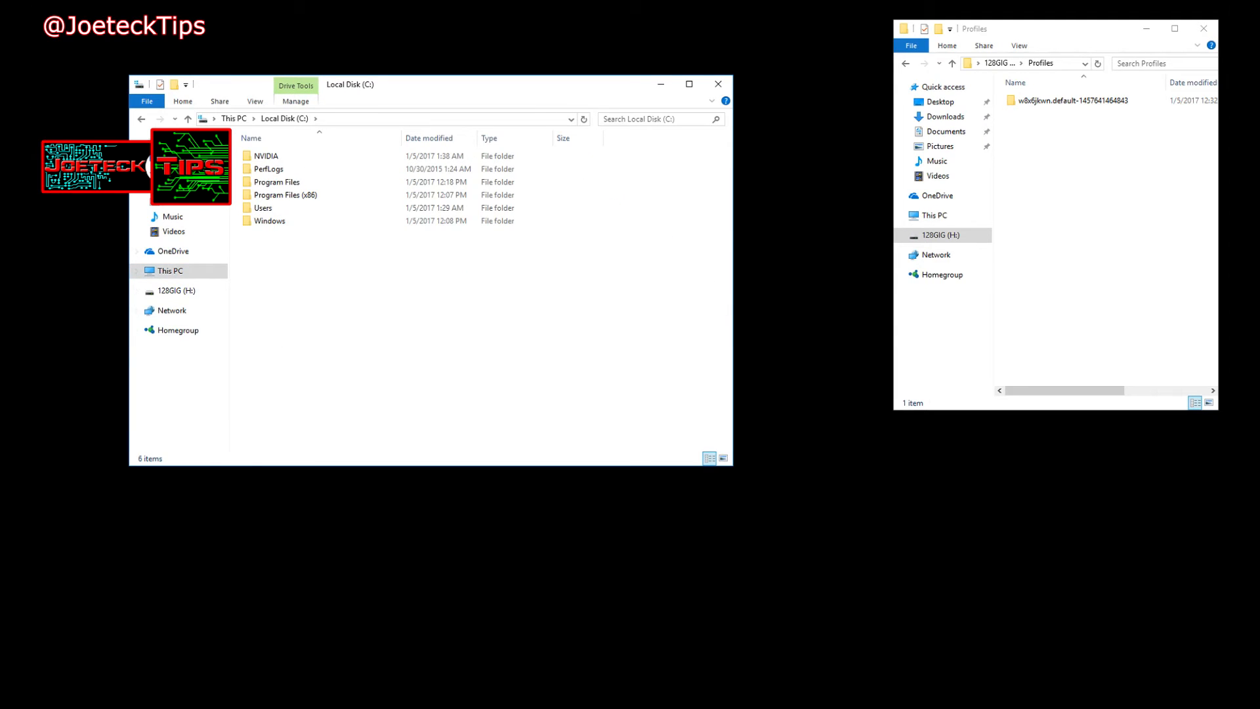
click(255, 100)
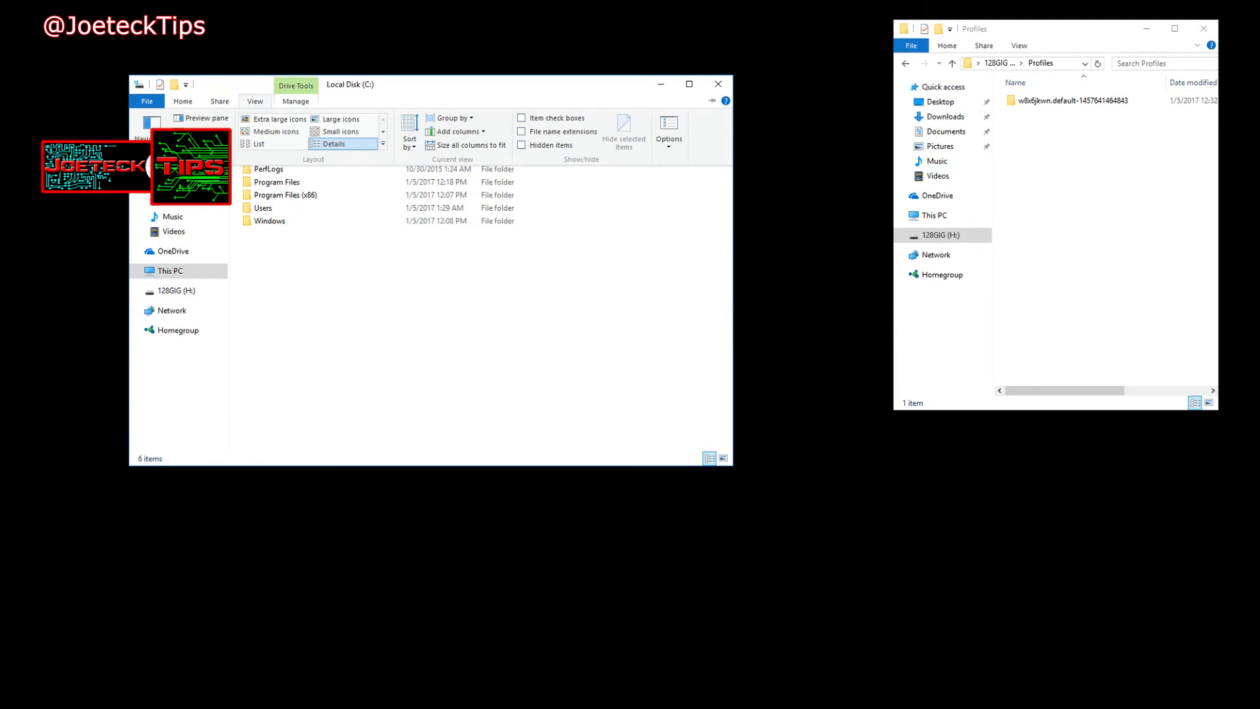
click(147, 100)
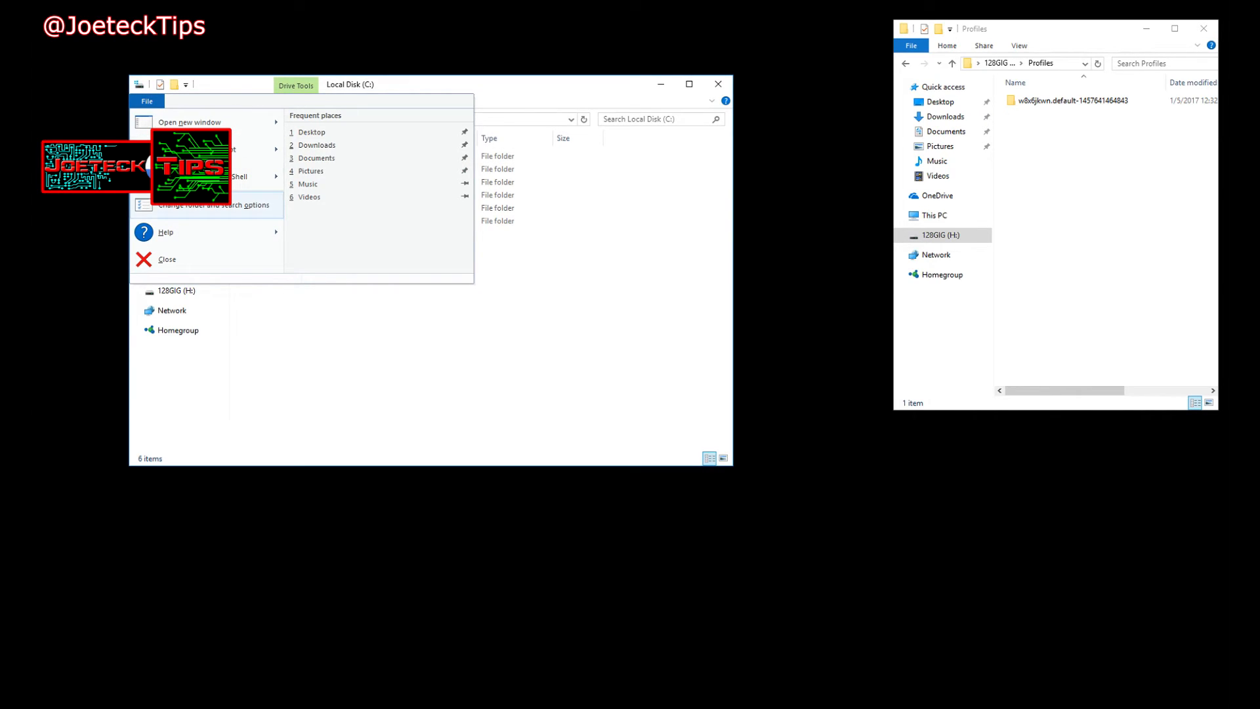
click(213, 205)
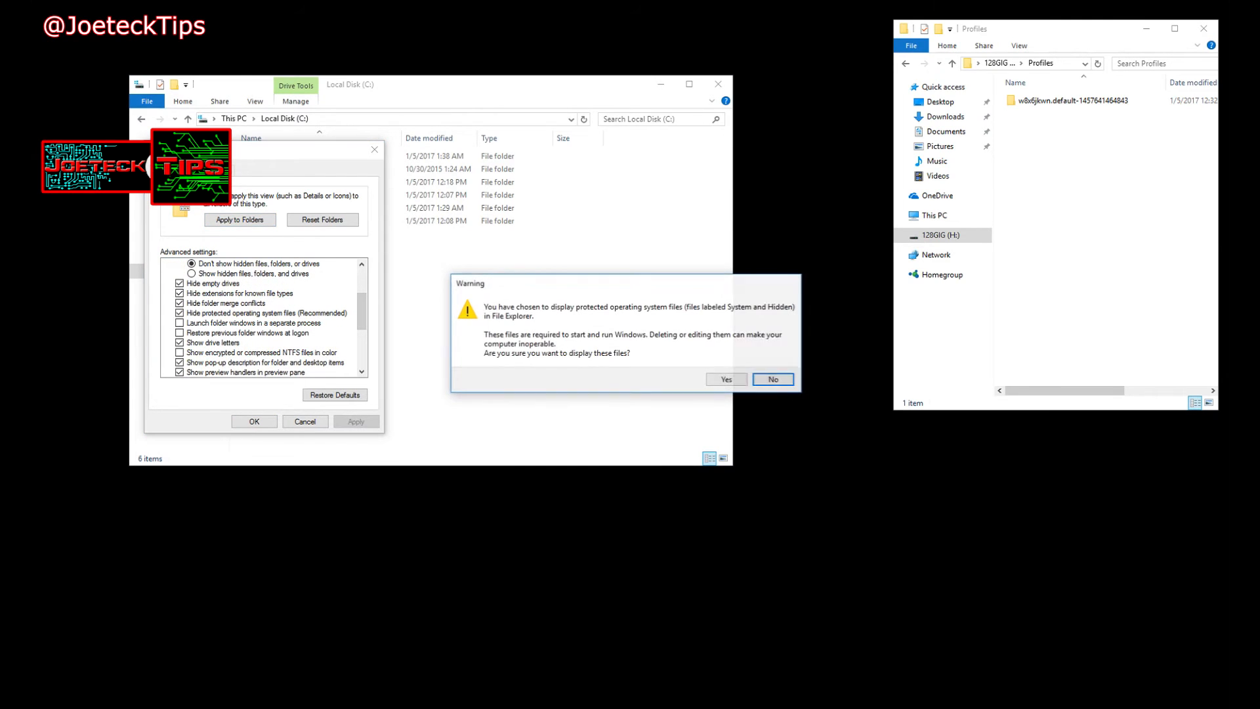
click(772, 378)
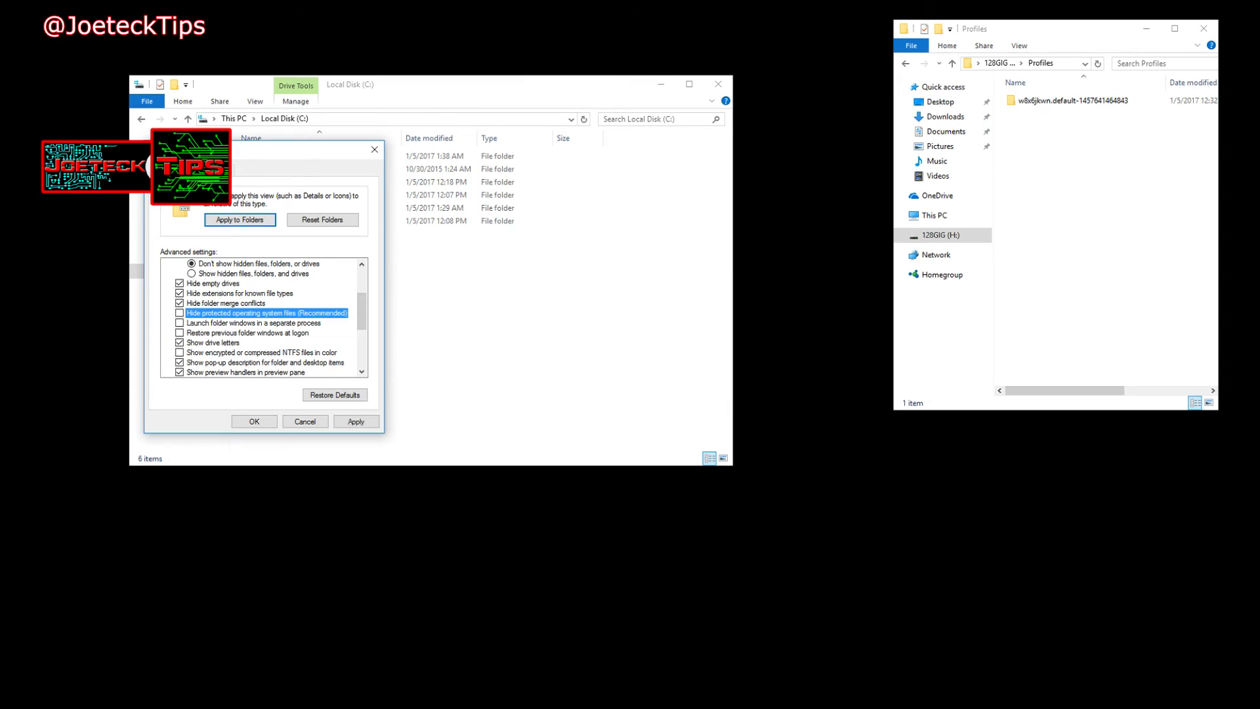
scroll(up, 3)
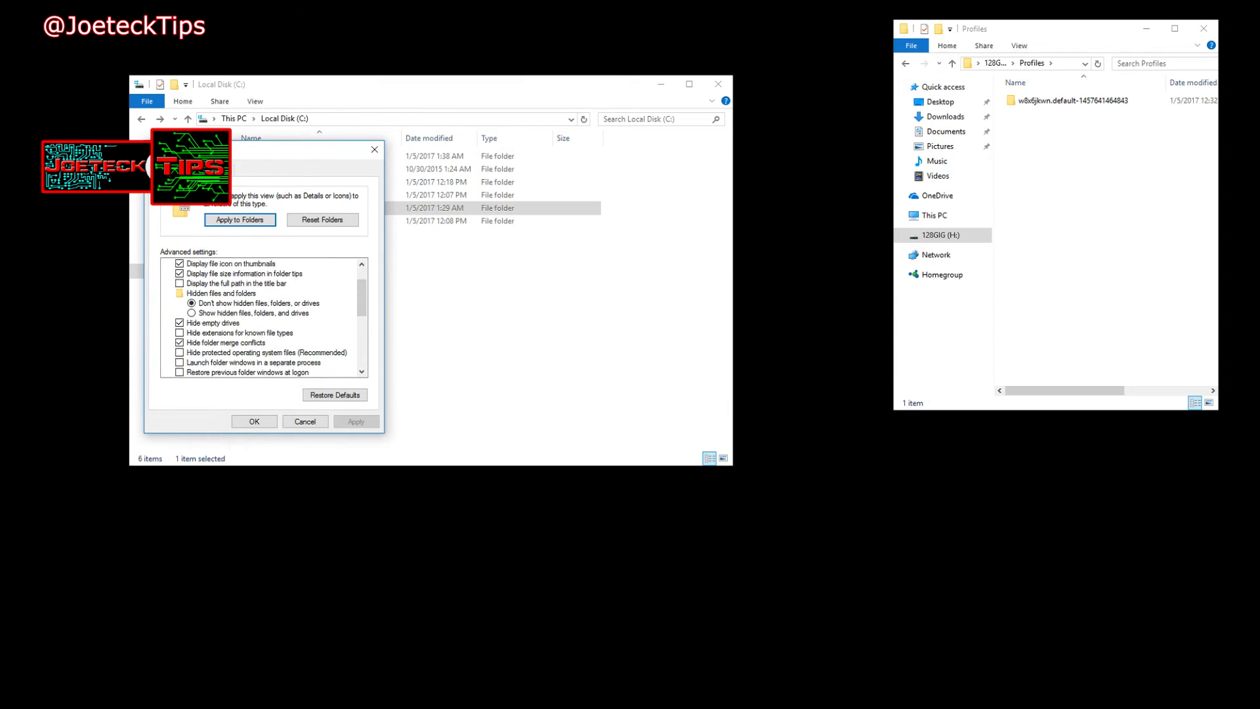
click(191, 312)
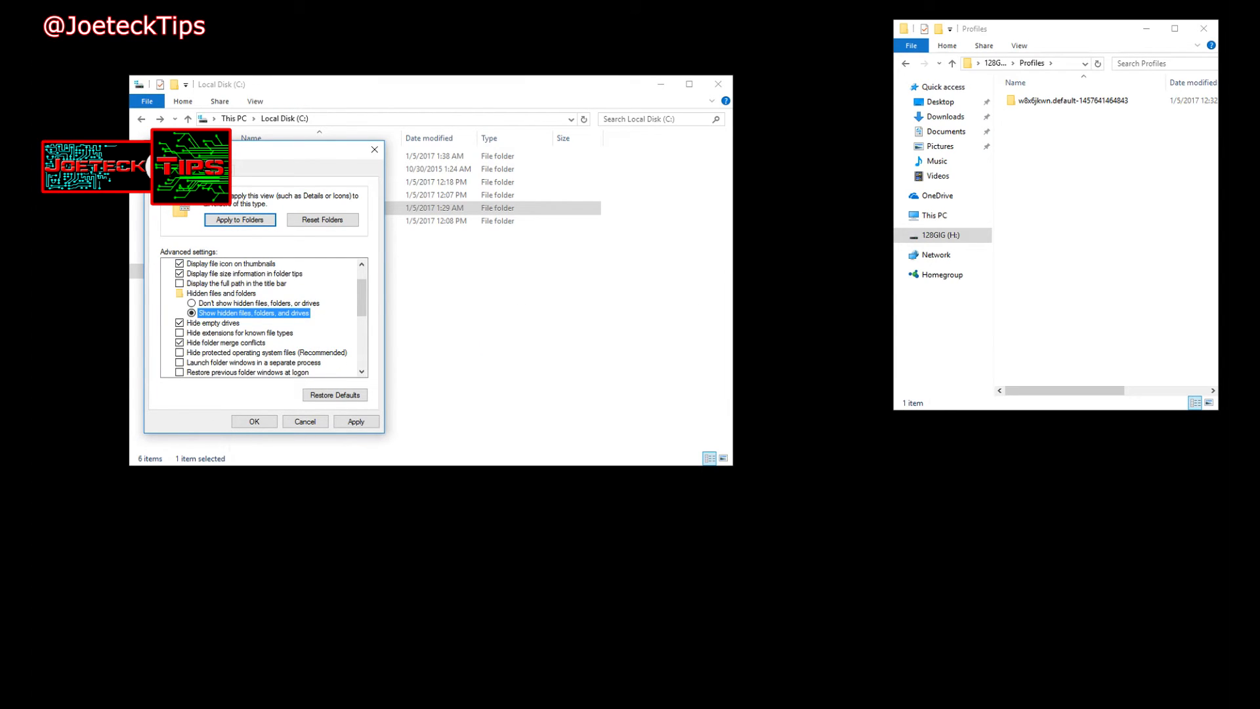
click(356, 422)
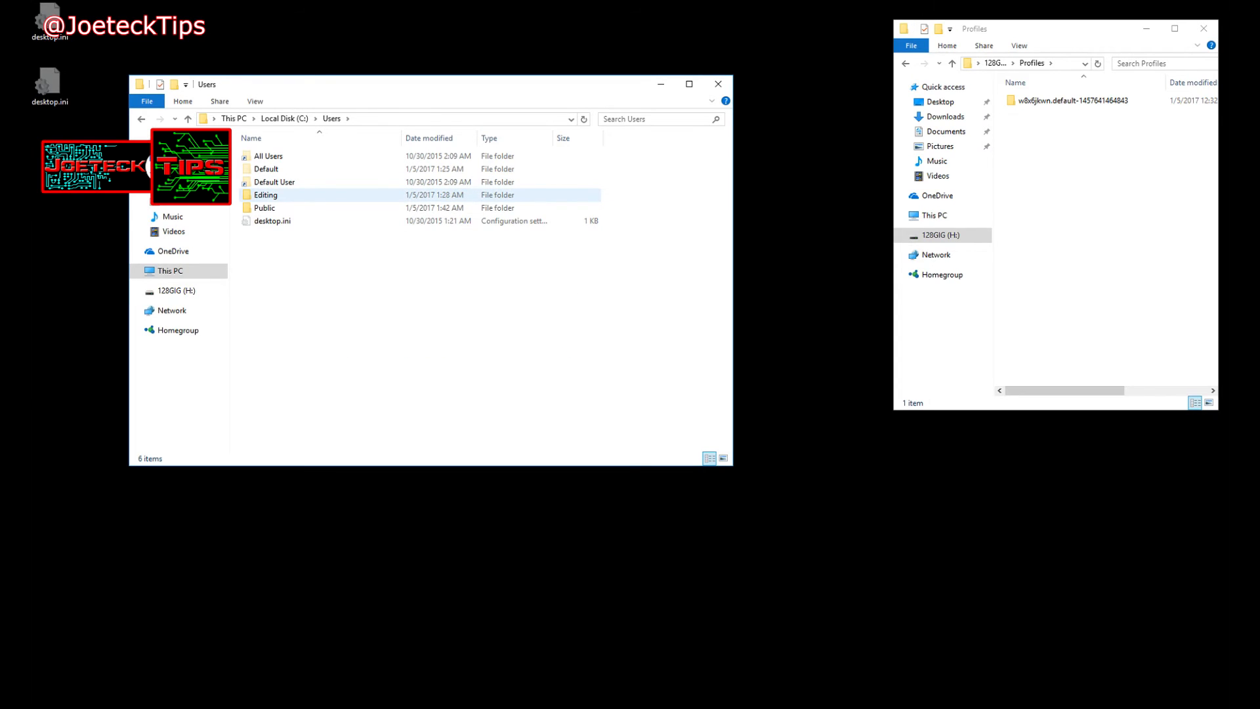
Drill from the user folder down to the mag9lmijk.default Firefox profile folder.
double_click(266, 194)
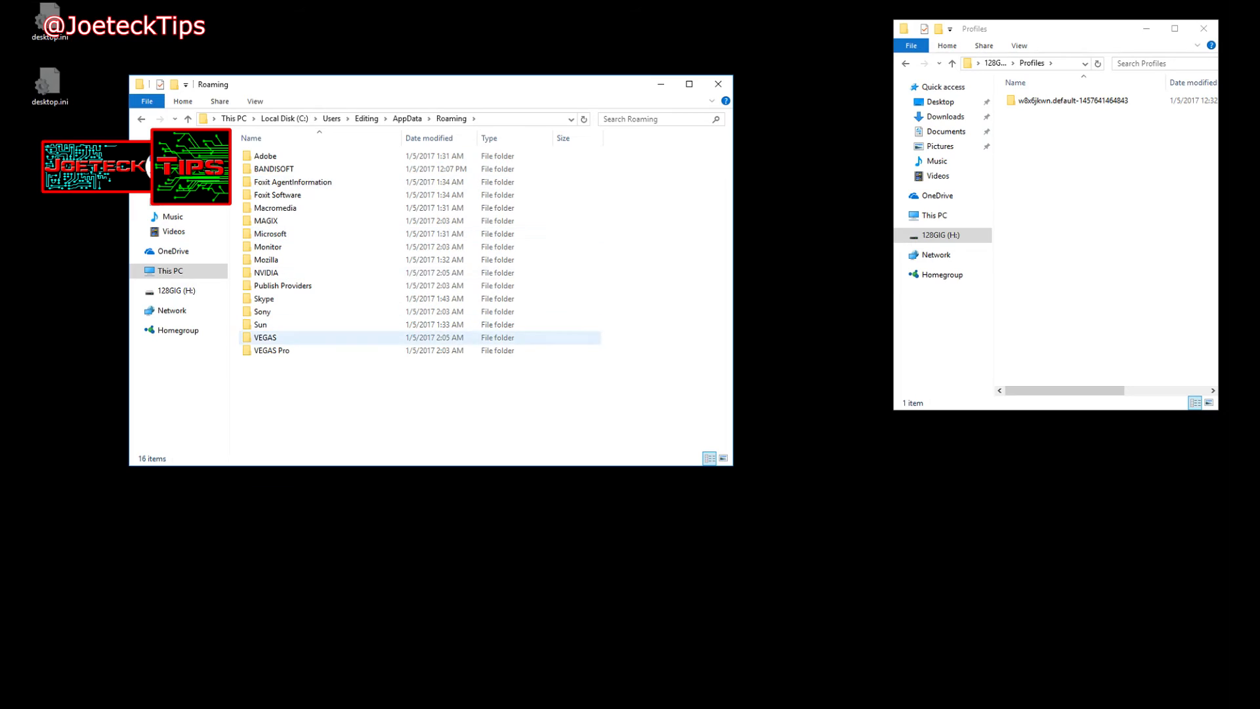
double_click(265, 258)
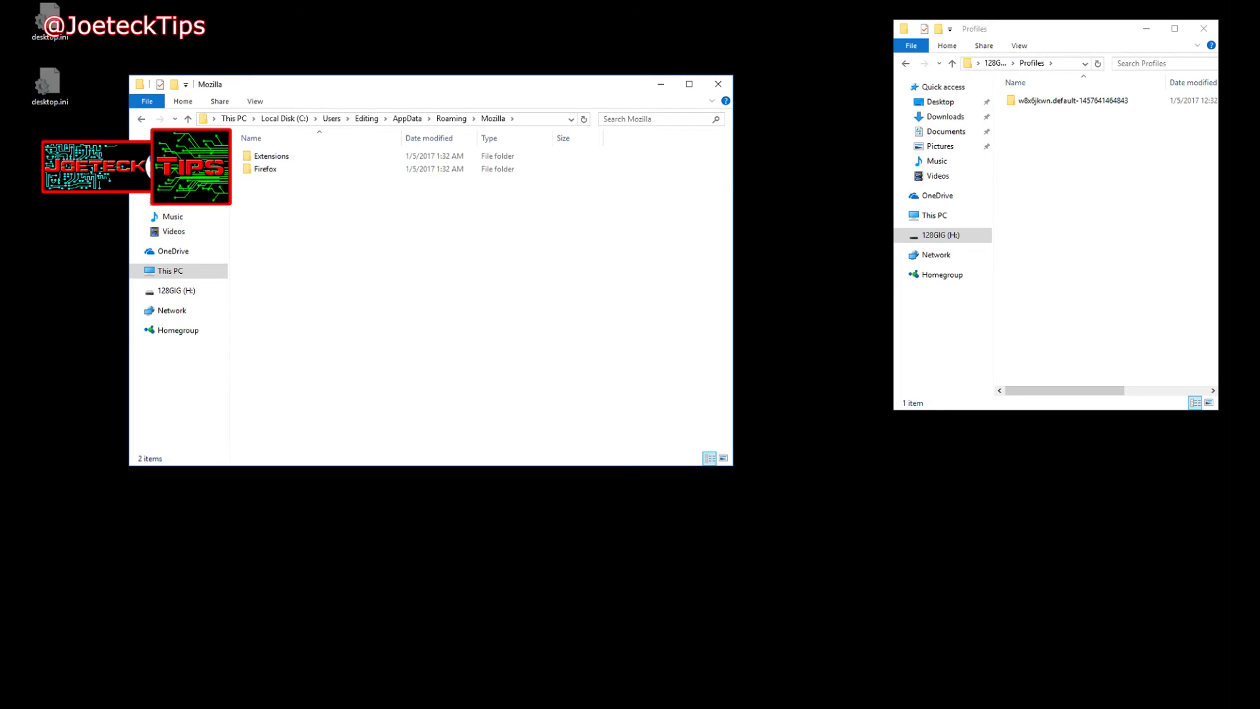
double_click(265, 168)
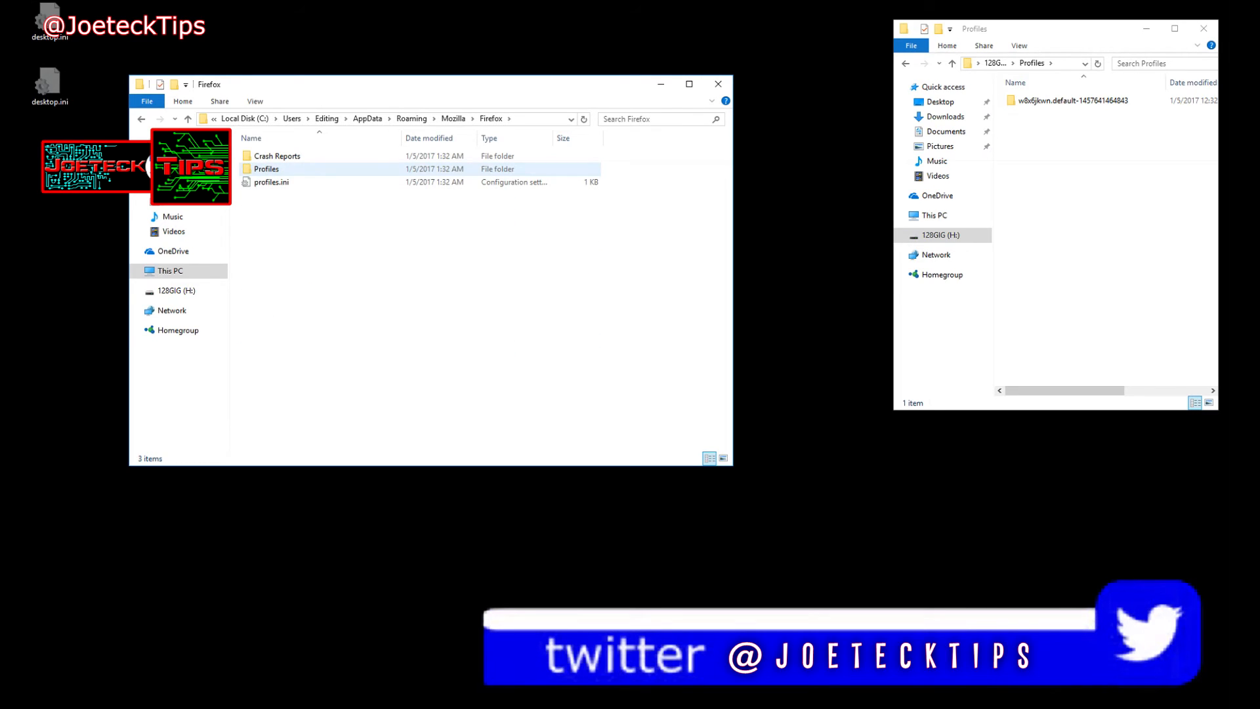
double_click(266, 168)
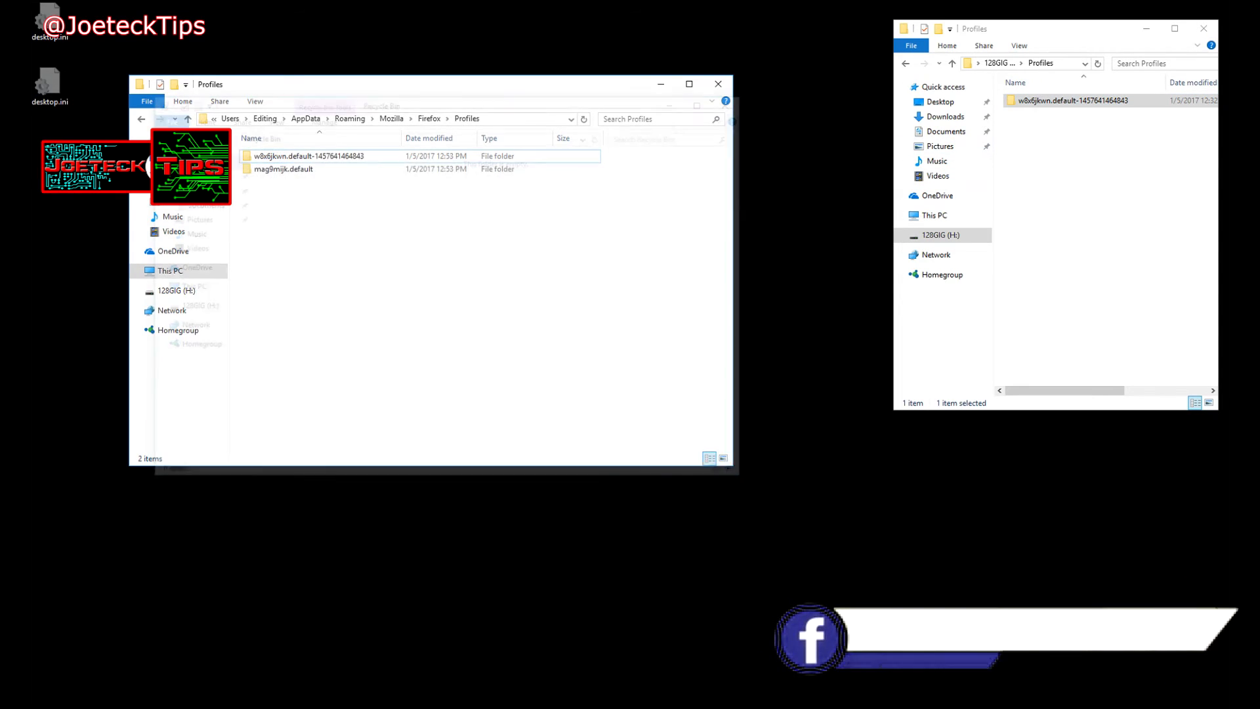
double_click(308, 157)
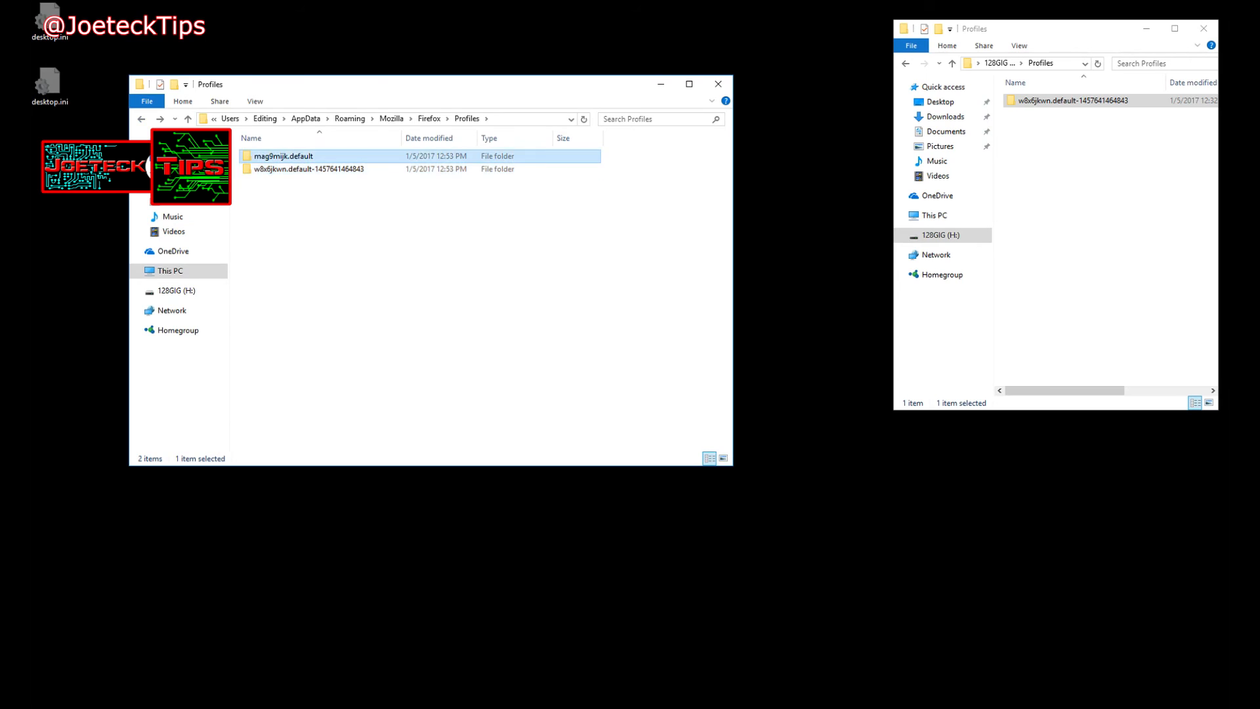
double_click(282, 155)
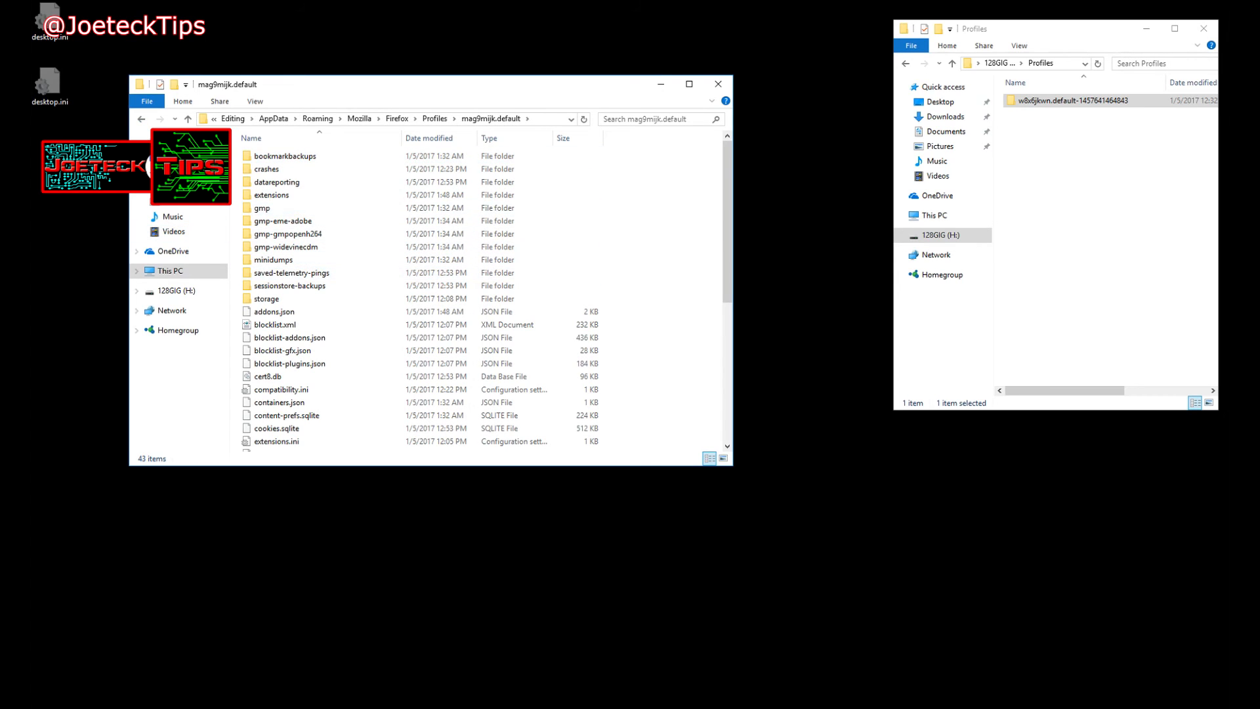
click(283, 350)
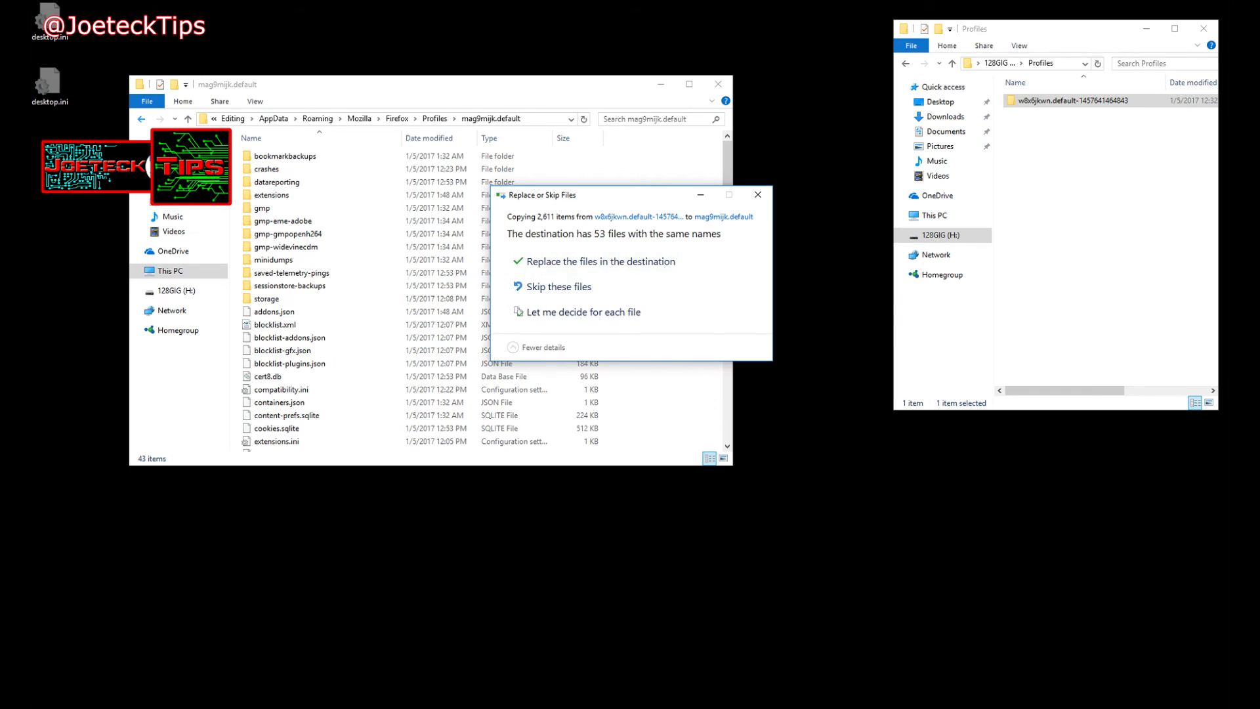
Replace the 53 duplicate profile files and launch Firefox with the restored profile.
click(601, 262)
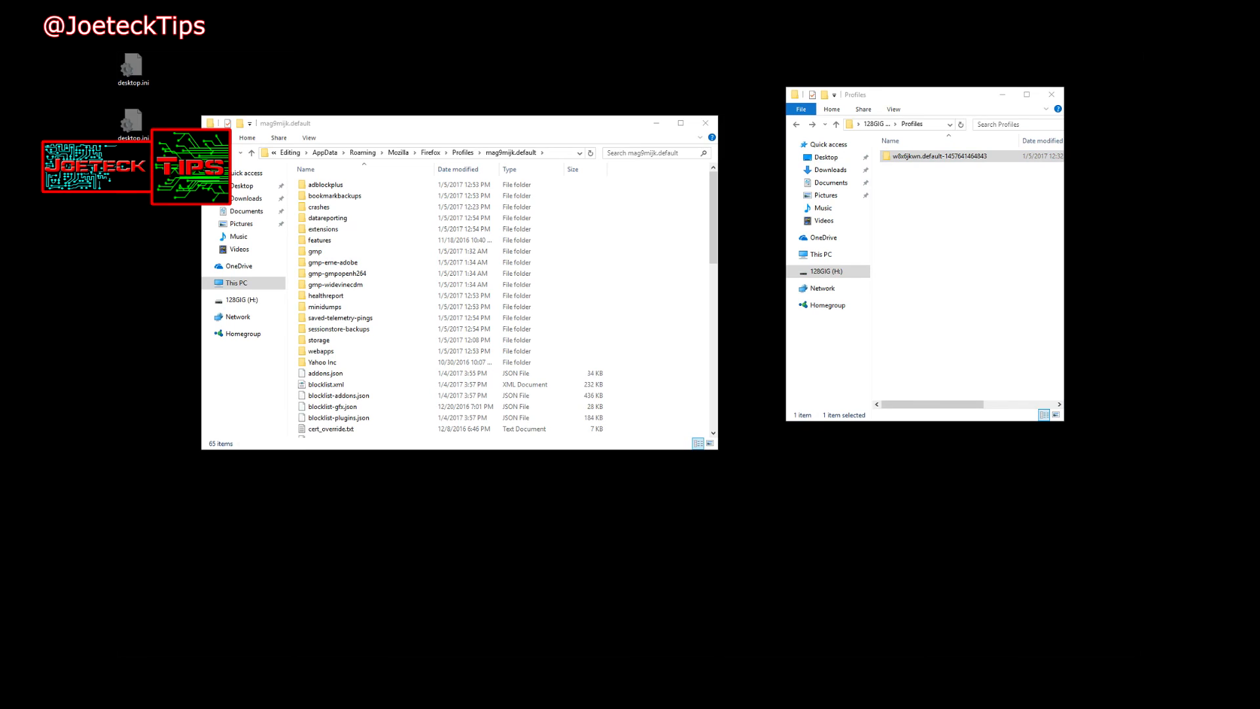
click(704, 122)
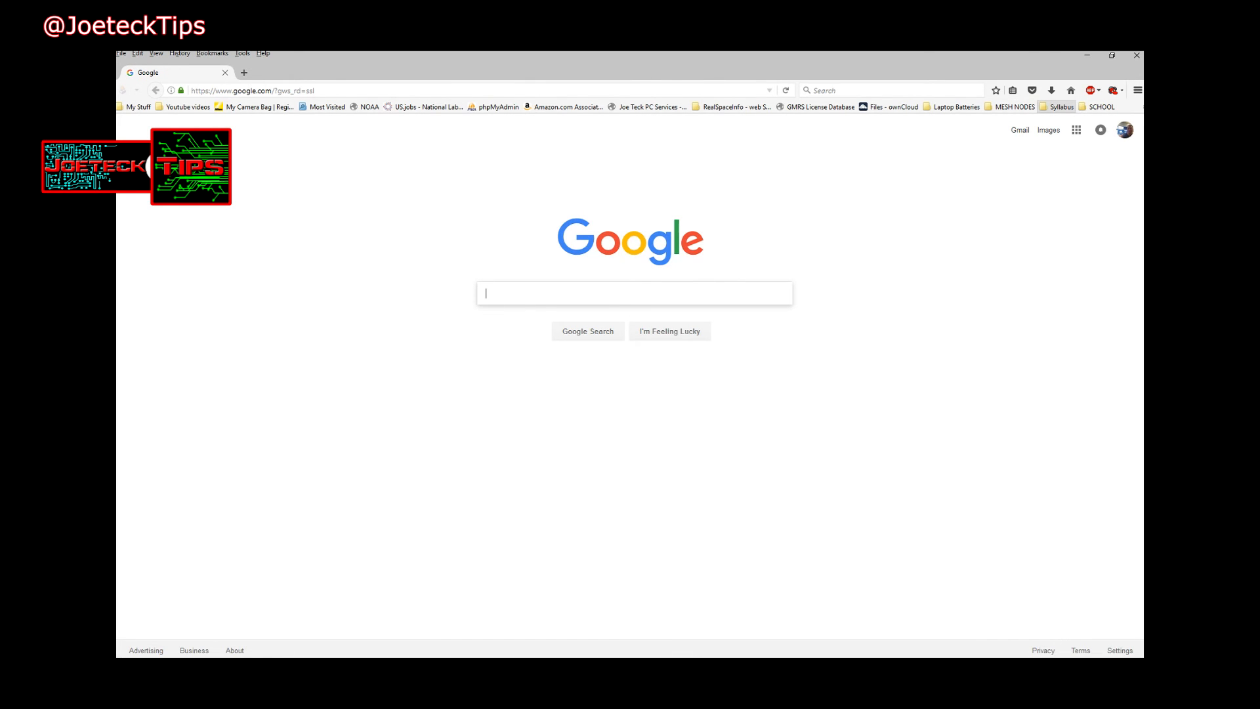
click(730, 106)
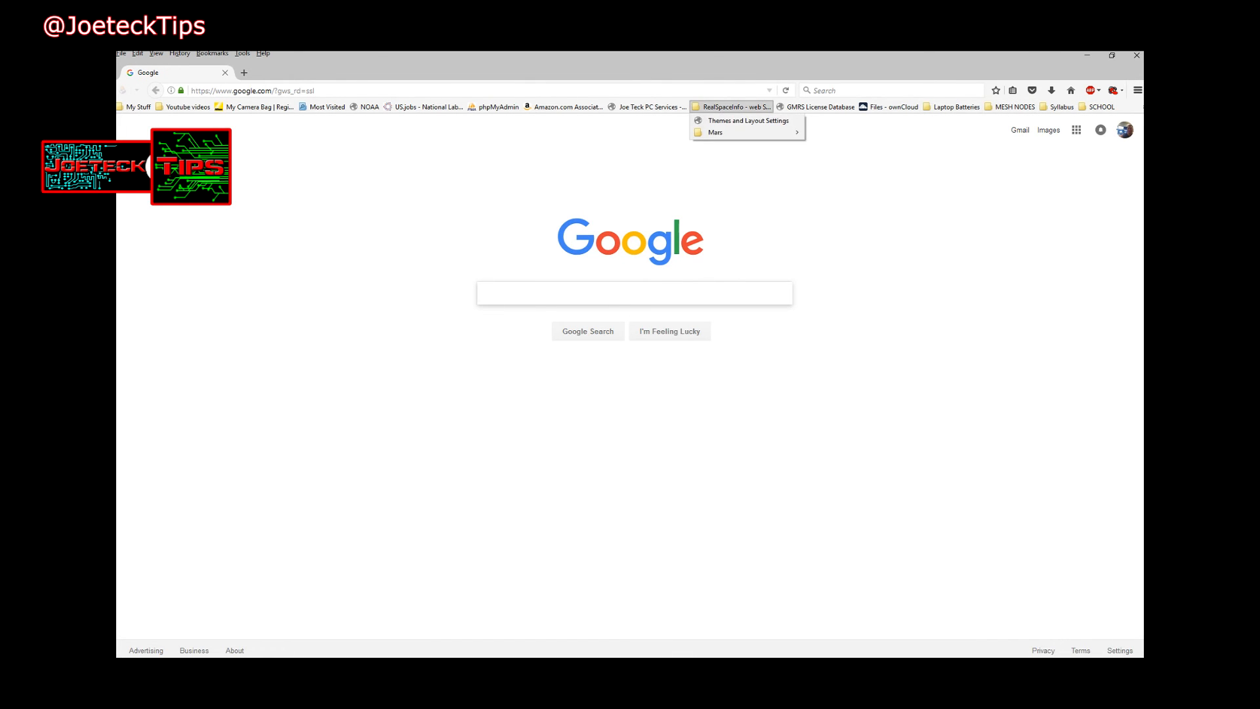
click(651, 107)
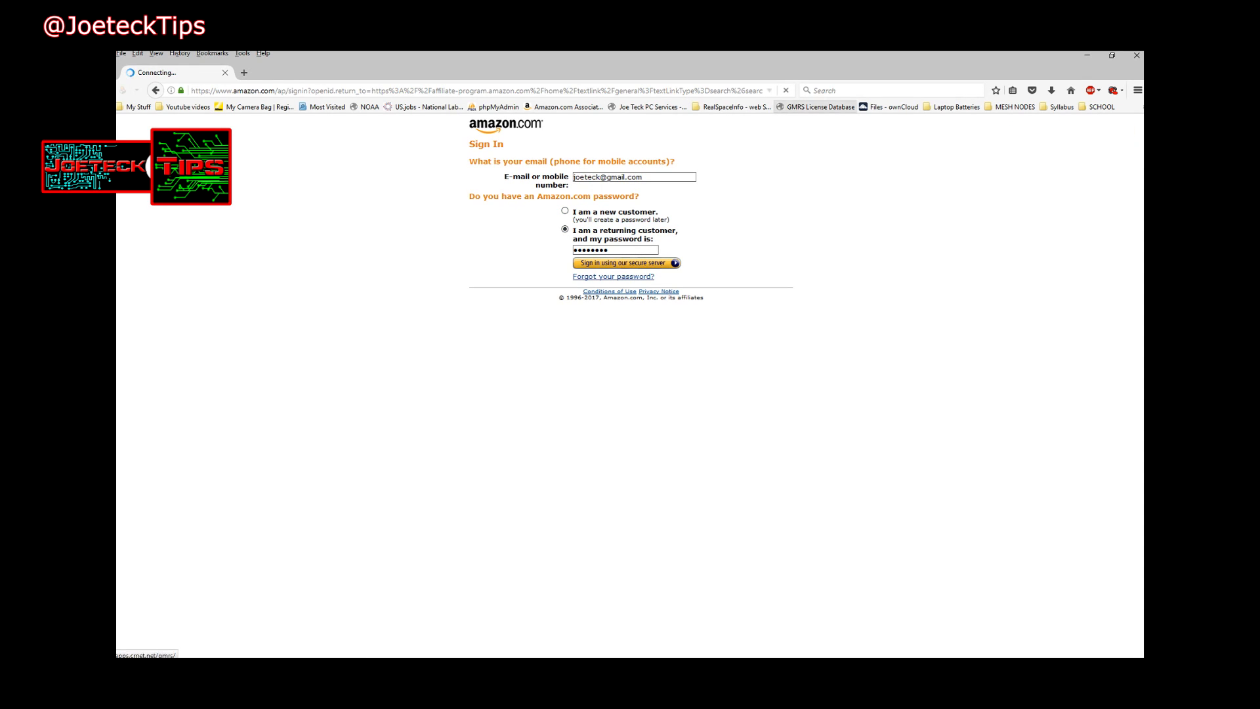
click(627, 263)
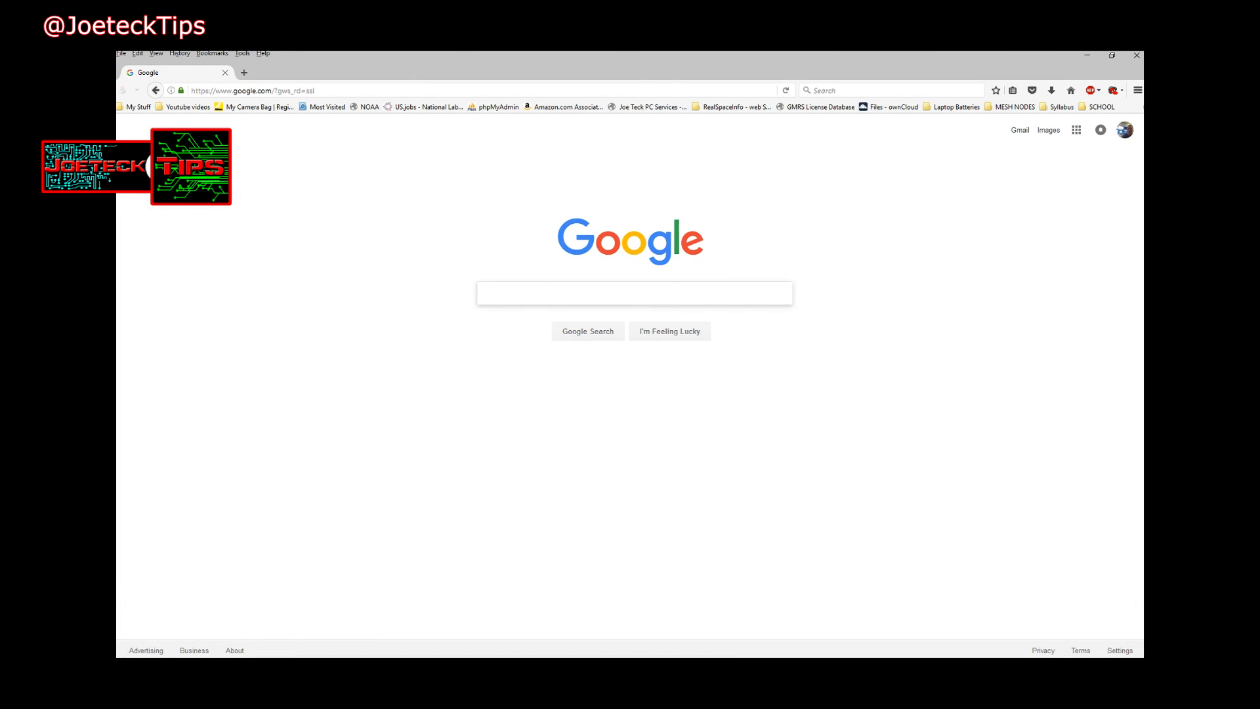
click(633, 292)
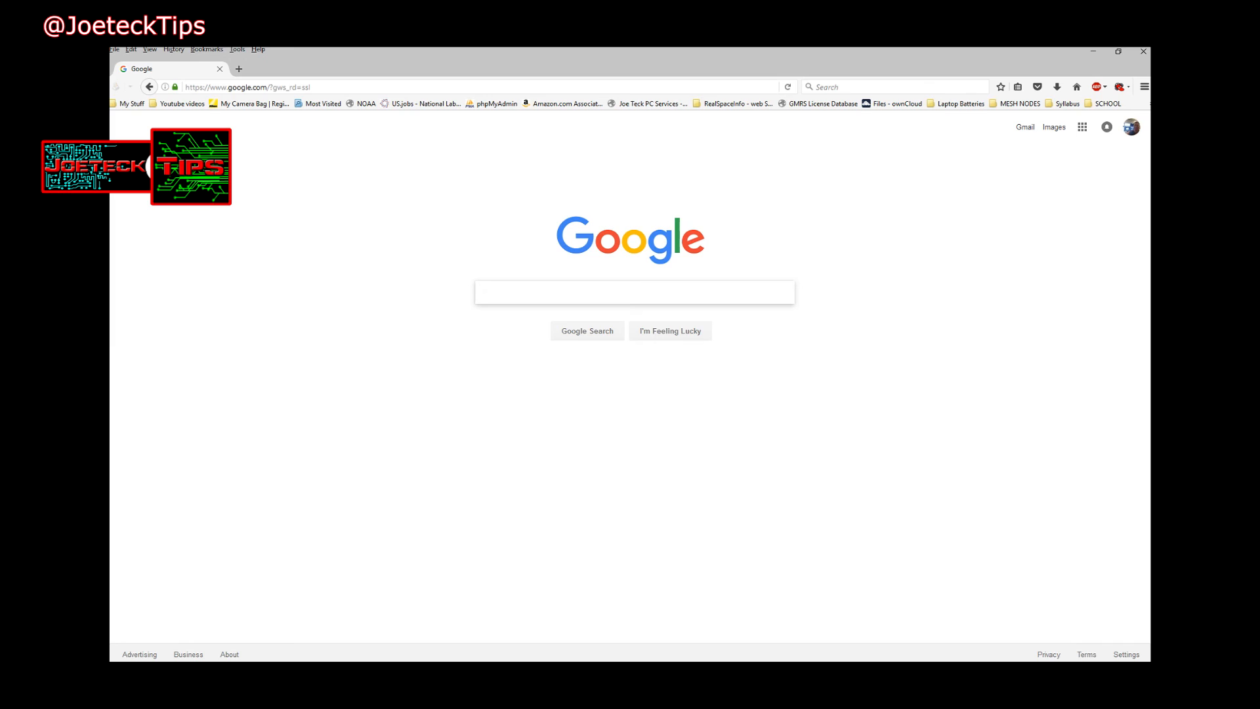
click(634, 291)
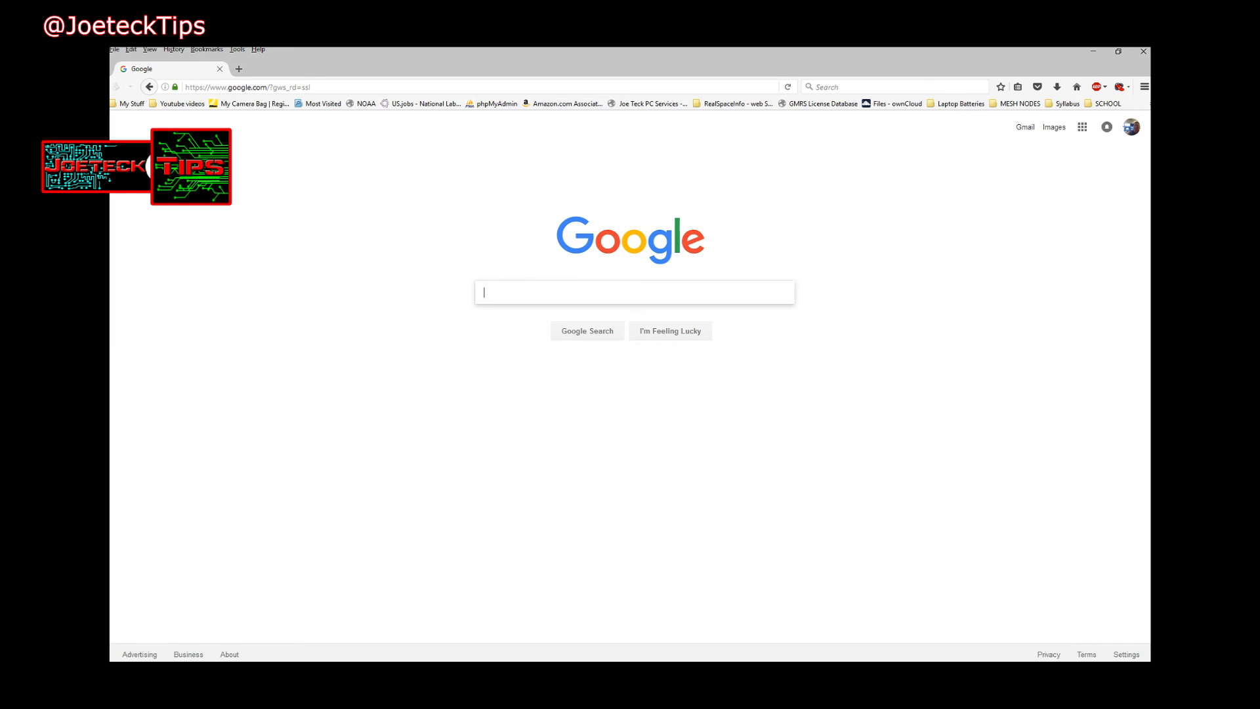